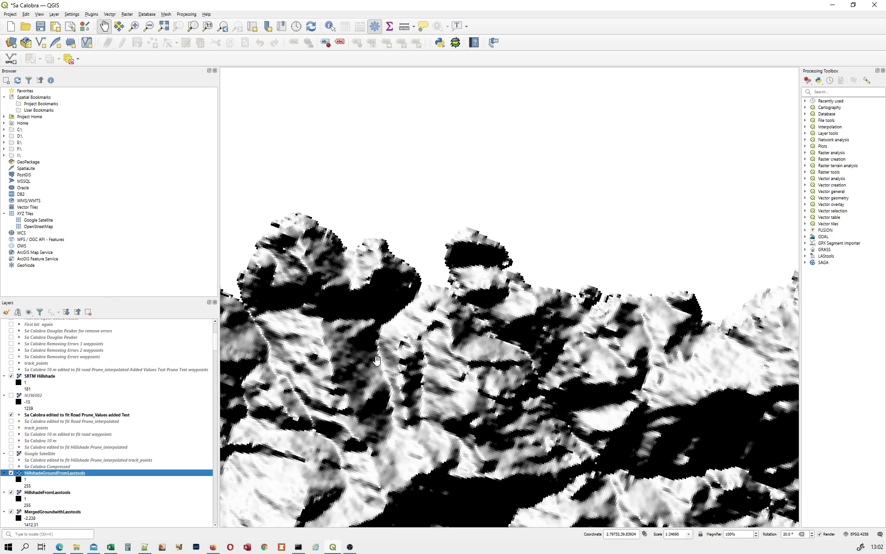
# Pan the map onto the Sa Calobra road section over the LAStools hillshade.
pyautogui.moveTo(376, 360); pyautogui.dragTo(405, 283)
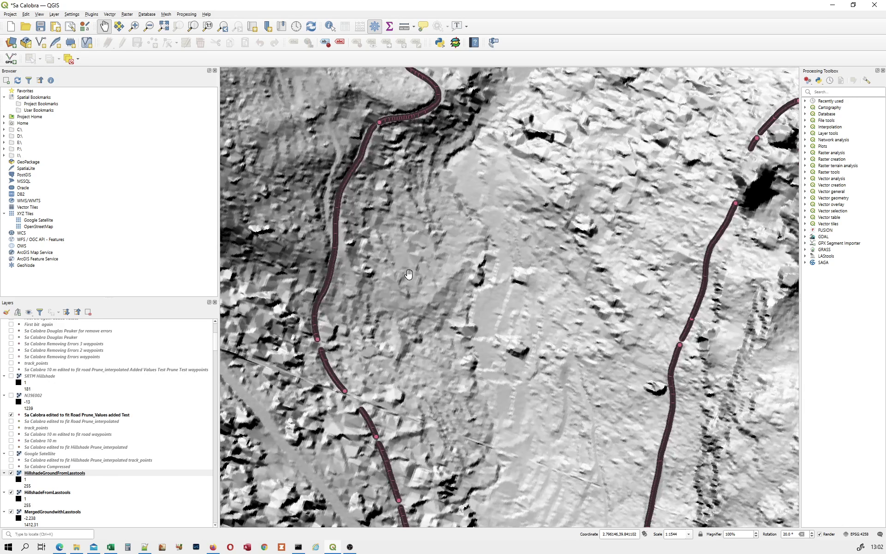
# Pan along the road across the hillside and bends to reach the hairpins.
pyautogui.moveTo(409, 273); pyautogui.dragTo(371, 250)
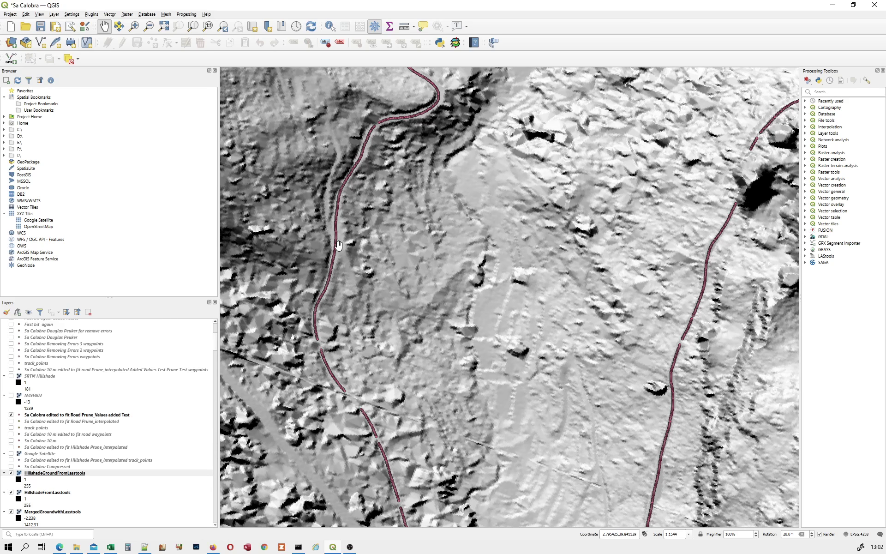
pyautogui.moveTo(339, 245); pyautogui.dragTo(459, 260)
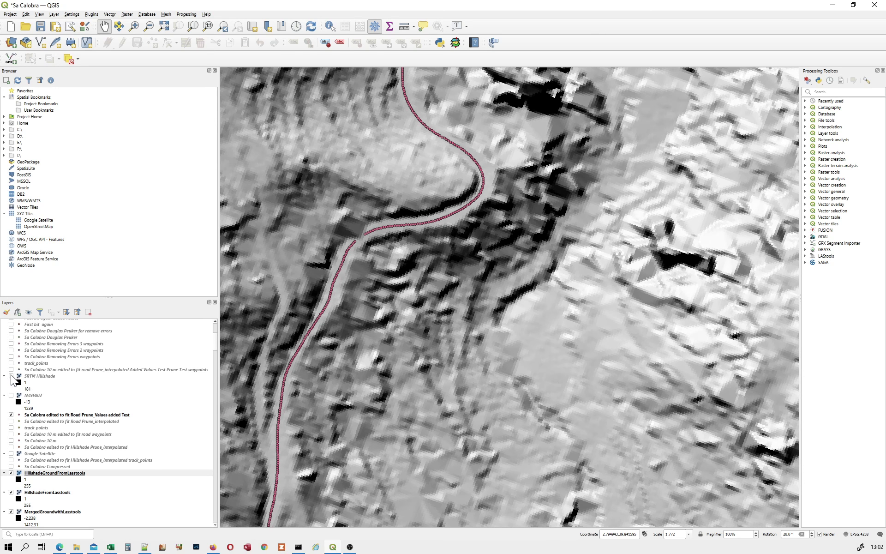
pyautogui.moveTo(39, 375)
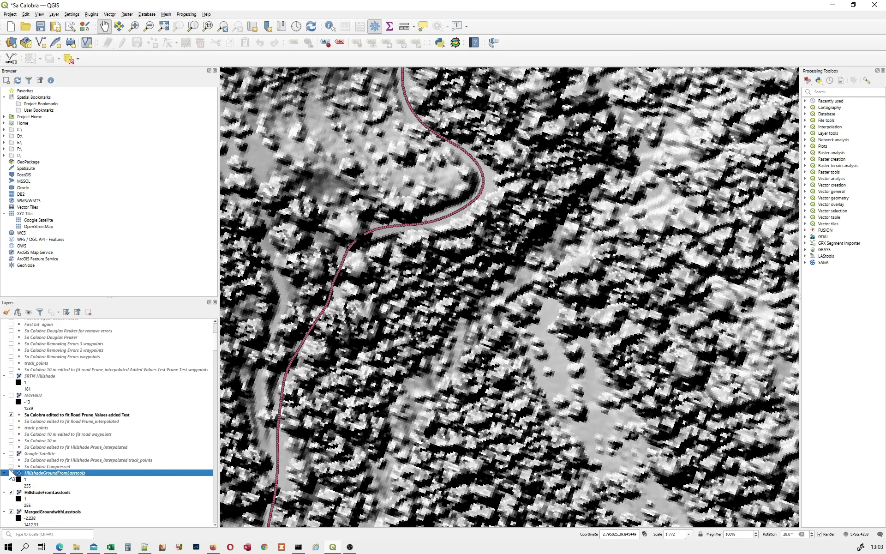
pyautogui.moveTo(55, 473)
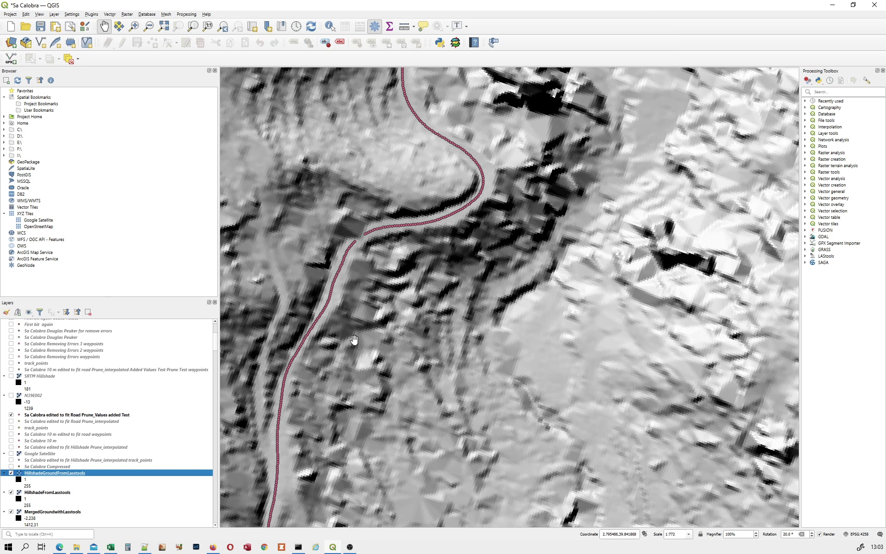
pyautogui.moveTo(399, 339)
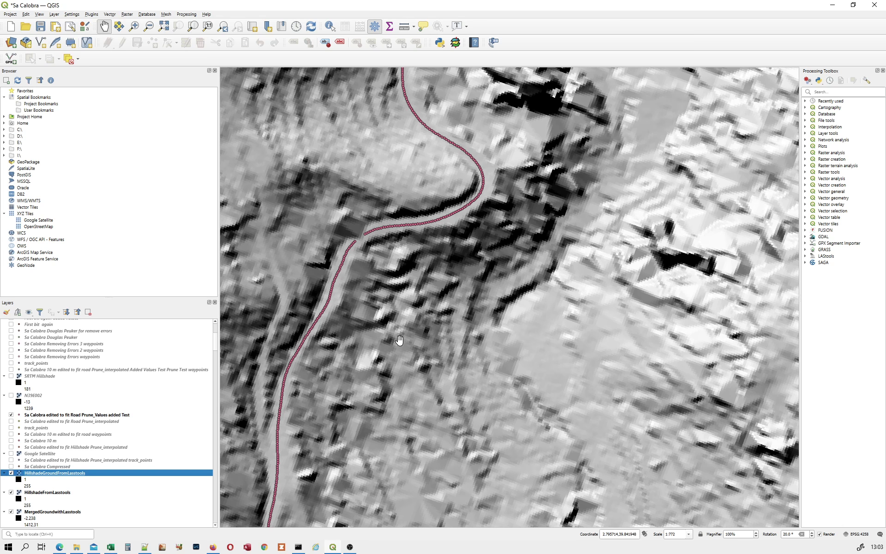
pyautogui.moveTo(398, 341); pyautogui.dragTo(480, 229)
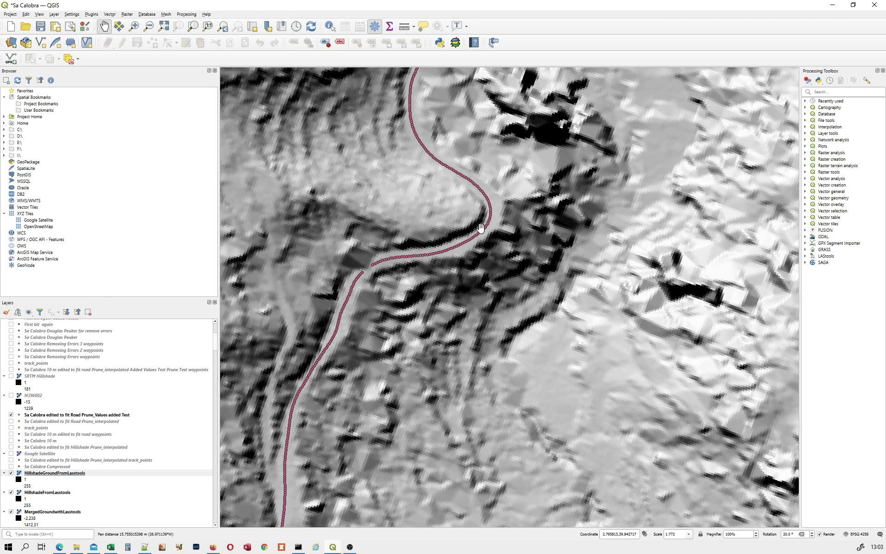
pyautogui.moveTo(457, 246)
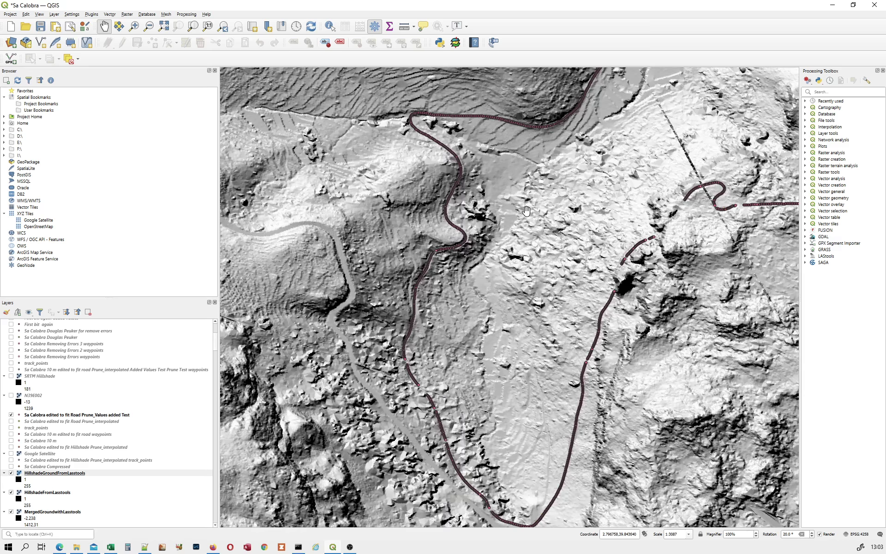
pyautogui.moveTo(526, 211); pyautogui.dragTo(446, 239)
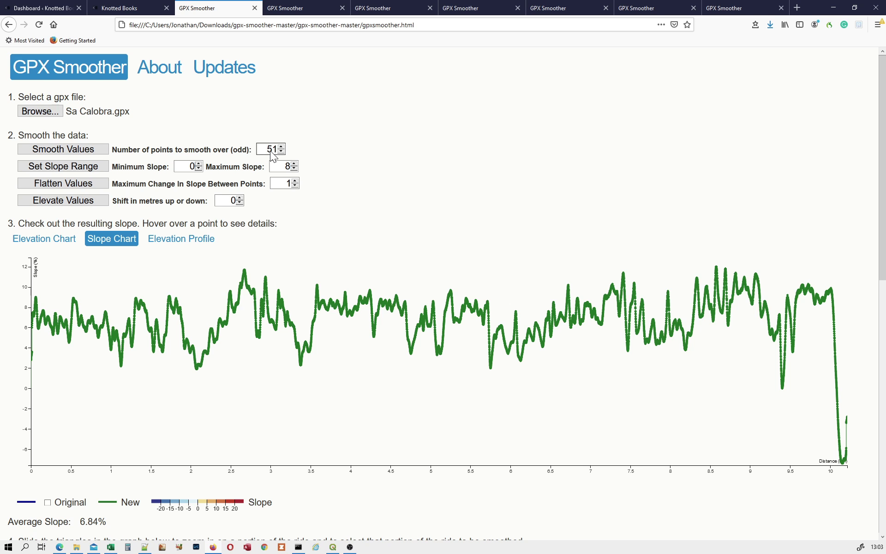
pyautogui.moveTo(290, 151)
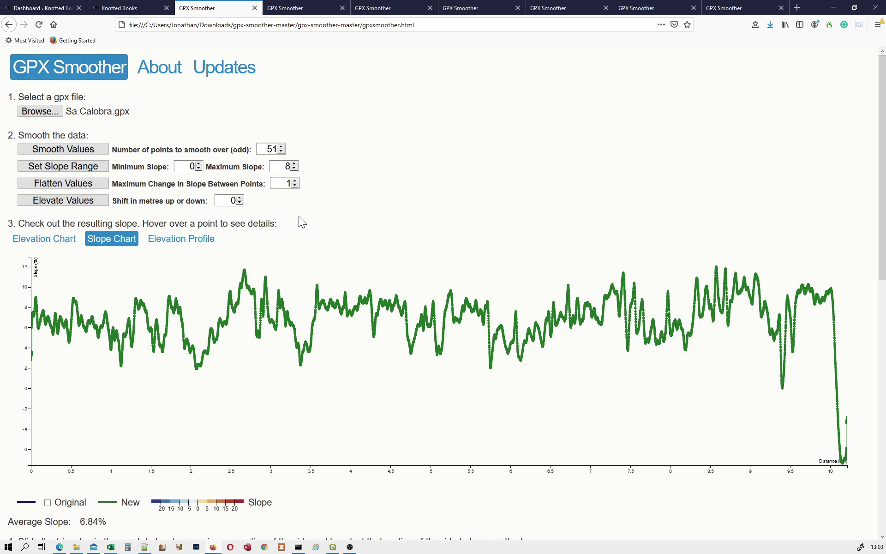
pyautogui.moveTo(249, 278)
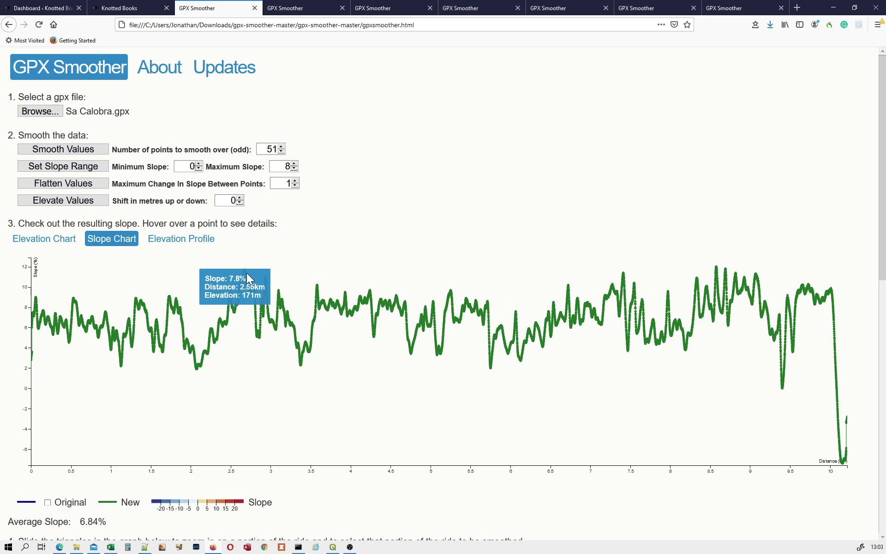
pyautogui.moveTo(332, 305)
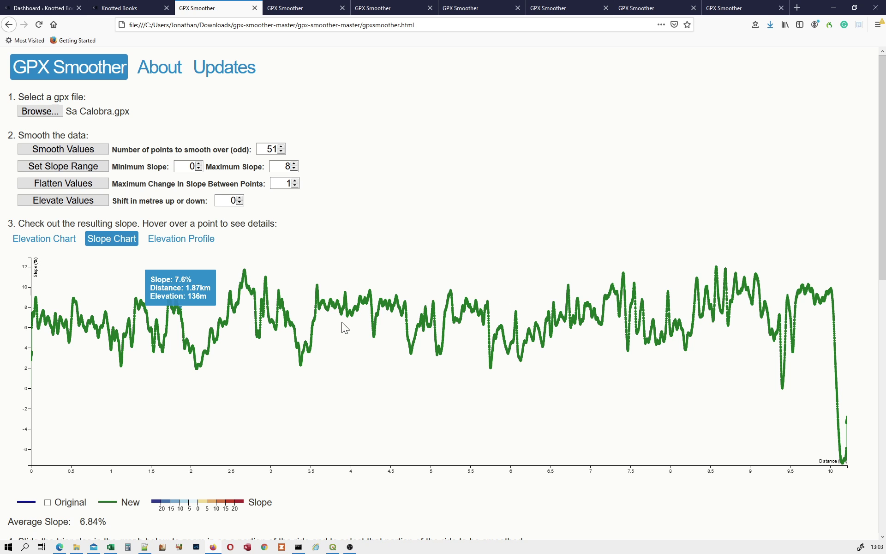
pyautogui.moveTo(288, 296)
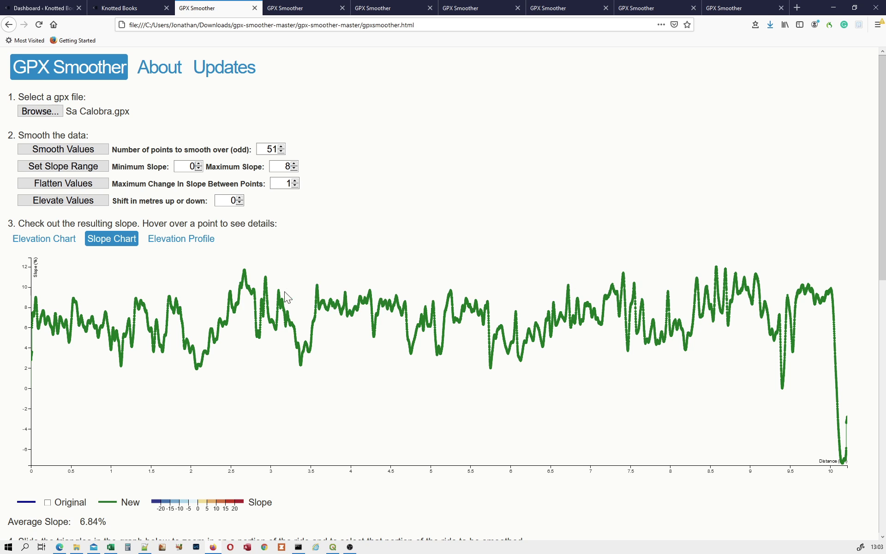
pyautogui.moveTo(509, 322)
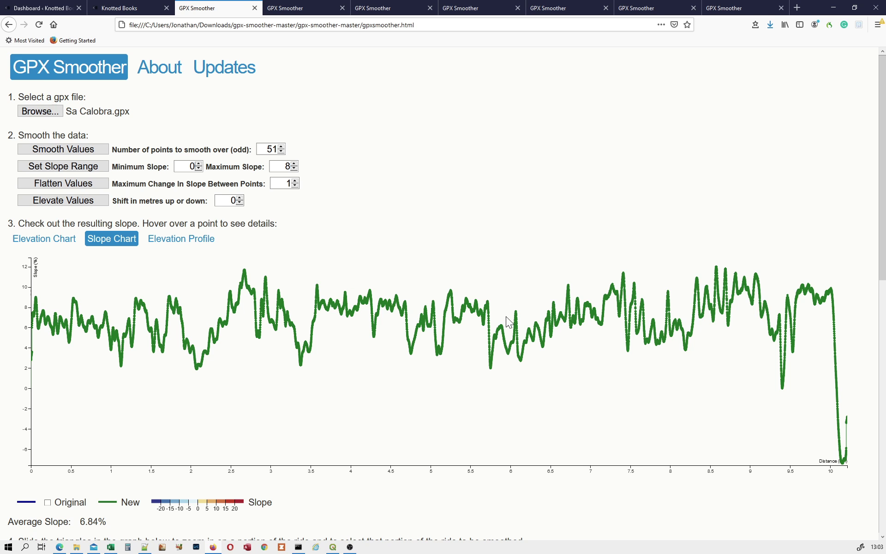
pyautogui.moveTo(701, 294)
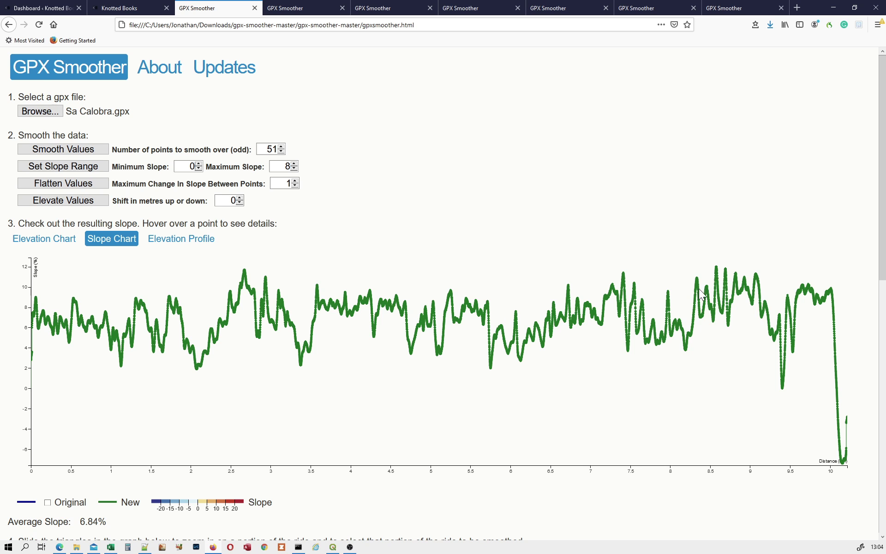
pyautogui.moveTo(729, 277)
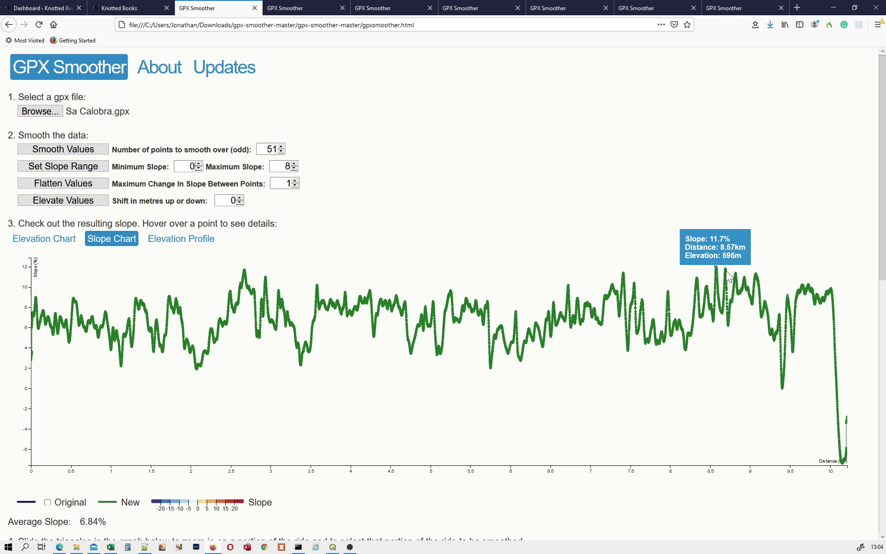
pyautogui.moveTo(730, 275)
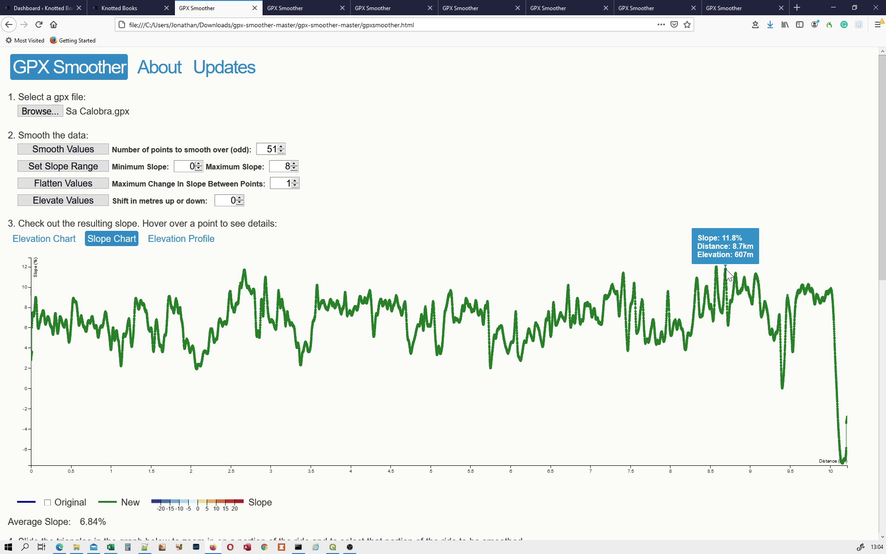
pyautogui.moveTo(665, 260)
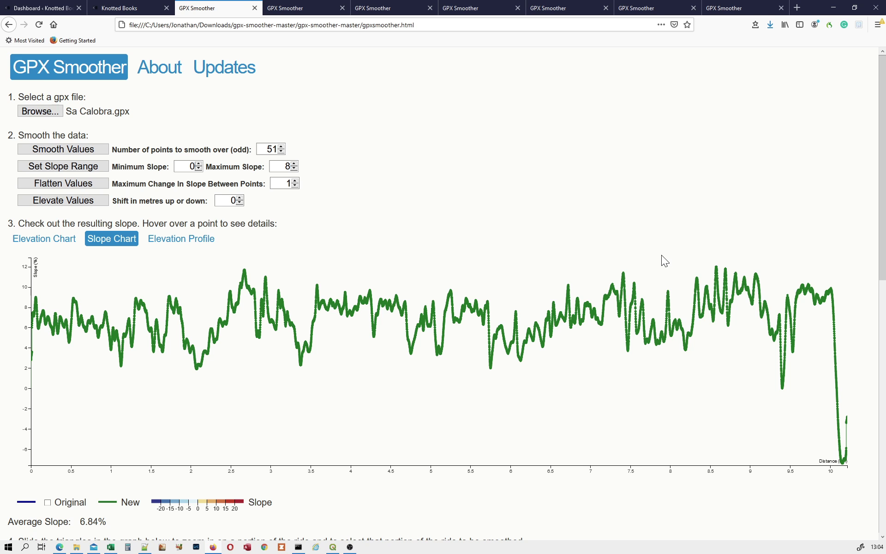
pyautogui.moveTo(701, 284)
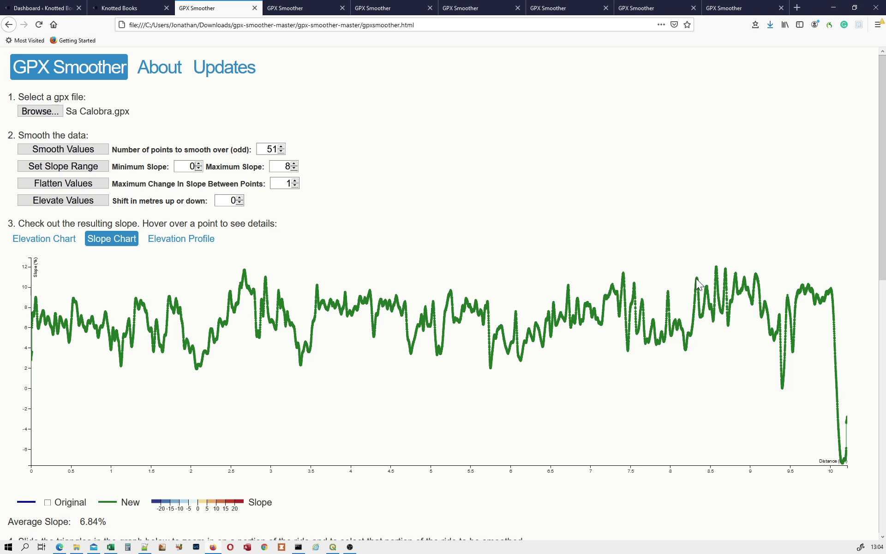
pyautogui.moveTo(699, 285)
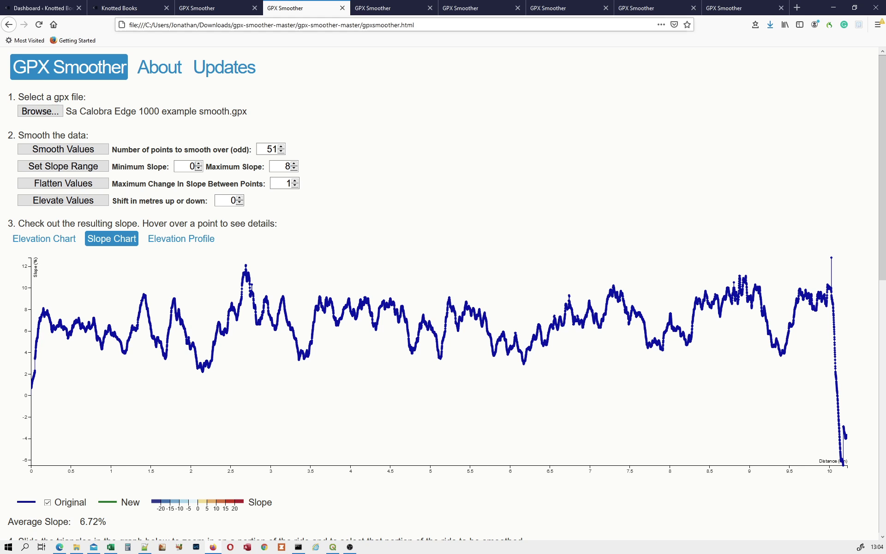
pyautogui.moveTo(293, 189)
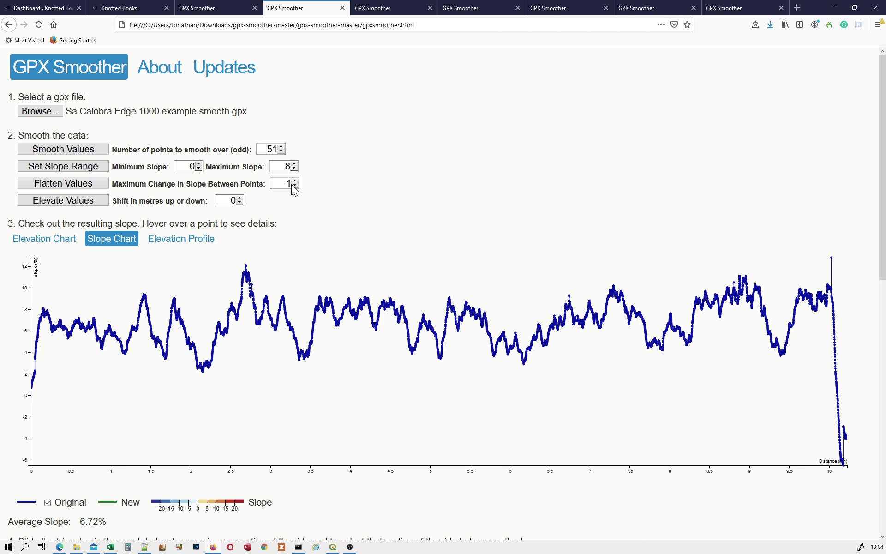
pyautogui.moveTo(396, 268)
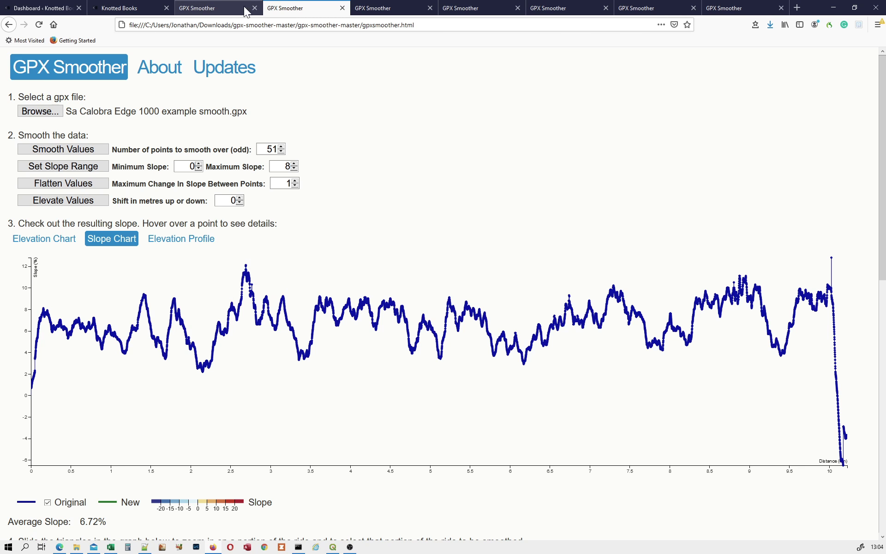
pyautogui.click(391, 8)
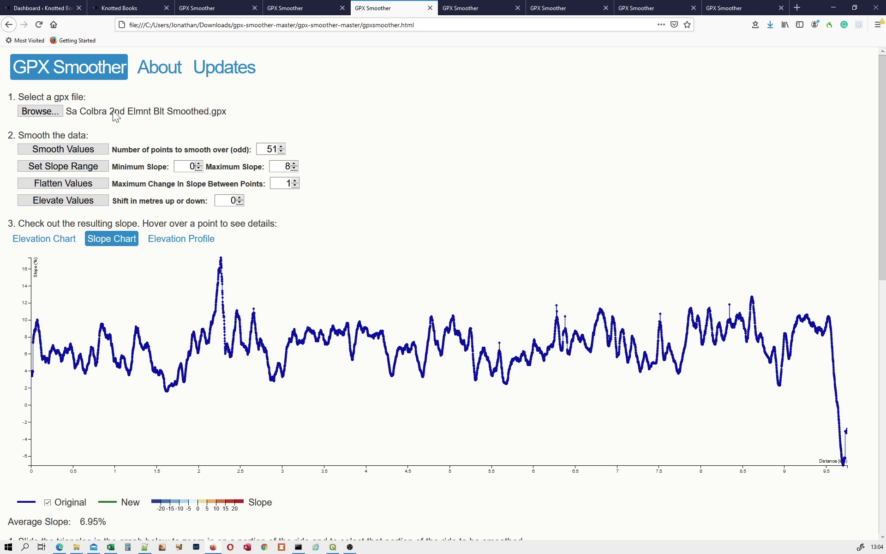
pyautogui.moveTo(715, 314)
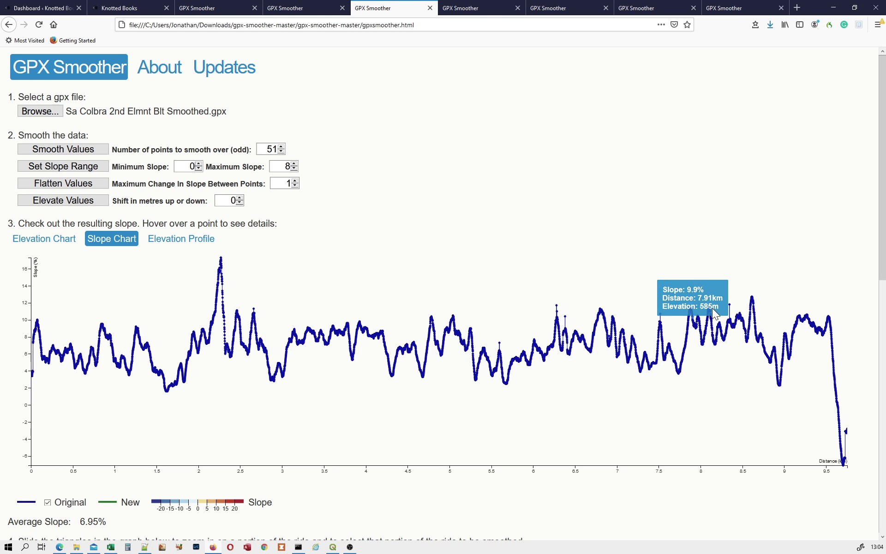
pyautogui.moveTo(130, 339)
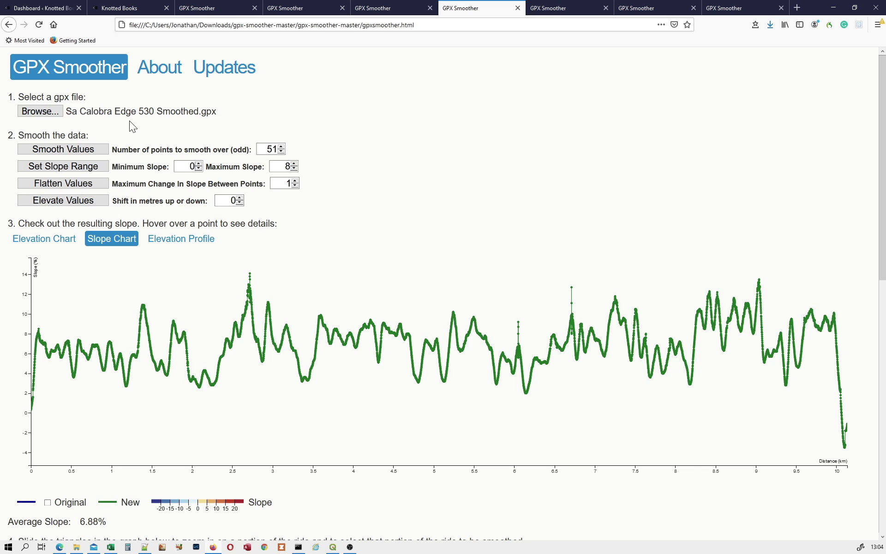
pyautogui.moveTo(156, 119)
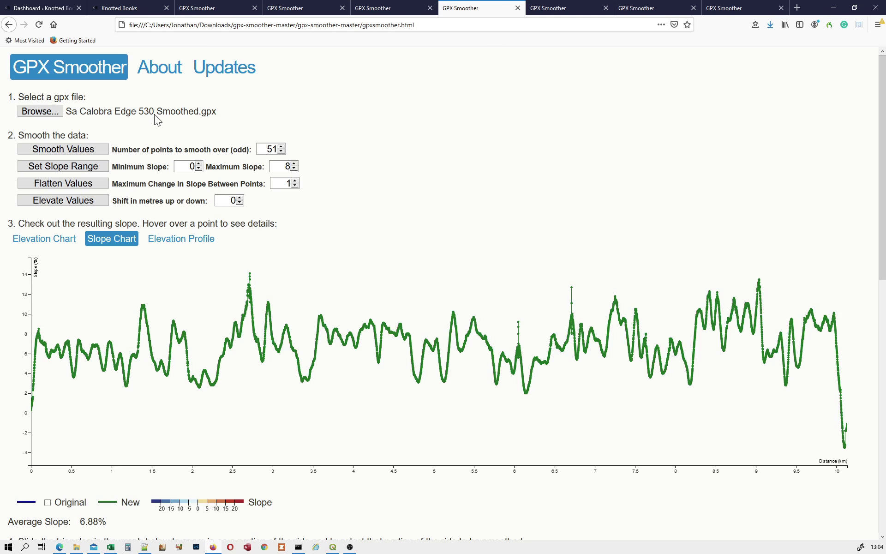
pyautogui.moveTo(727, 302)
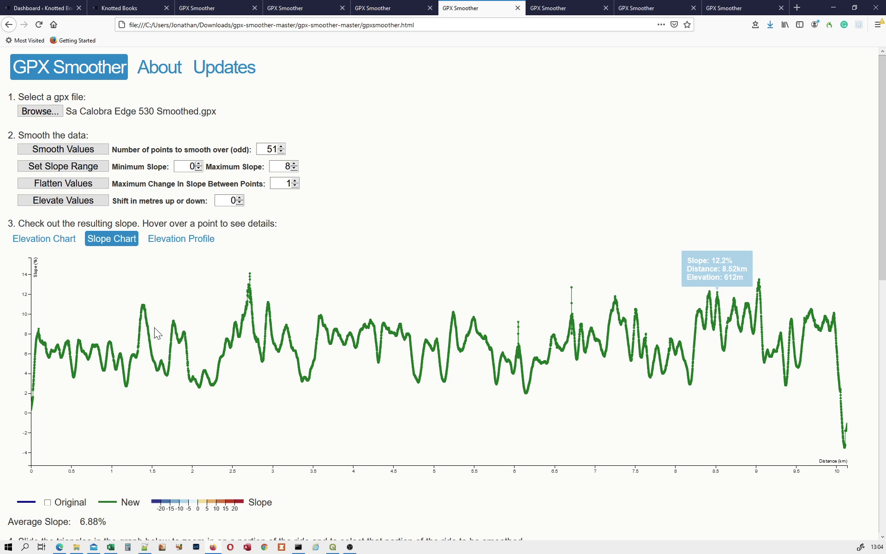
pyautogui.moveTo(406, 330)
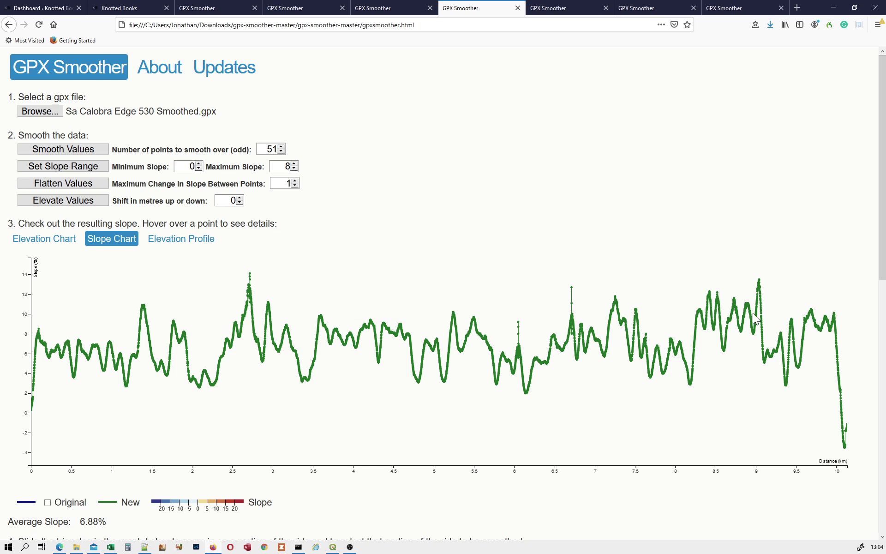
pyautogui.moveTo(756, 318)
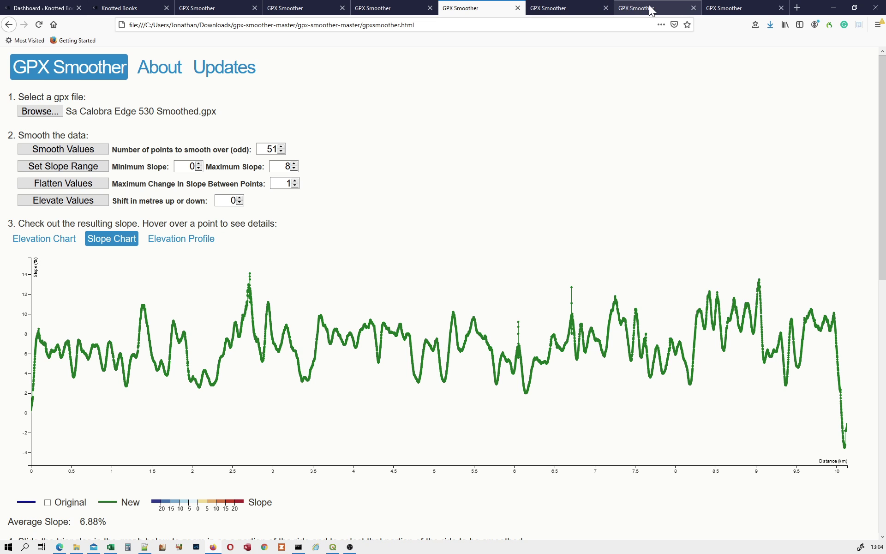
# Switch to the Sa Calobra RWGPS example browser tab.
pyautogui.click(735, 8)
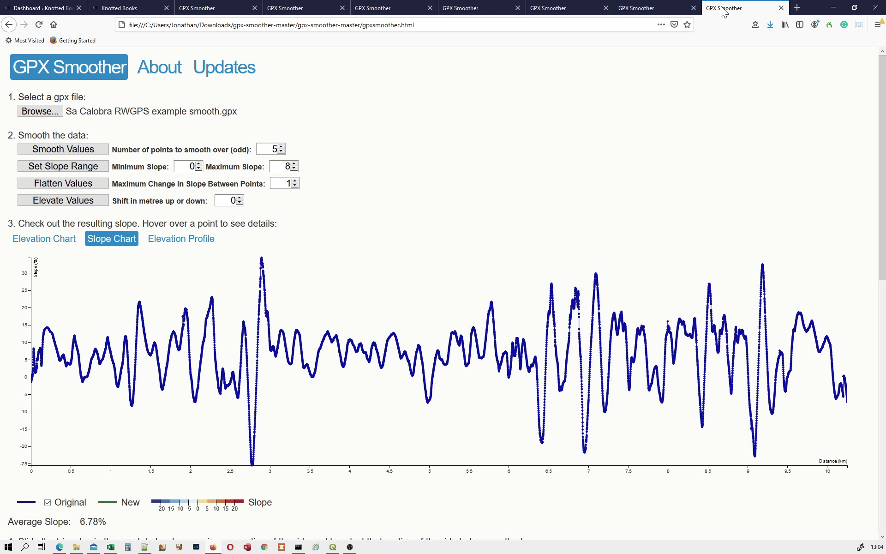
pyautogui.moveTo(726, 8)
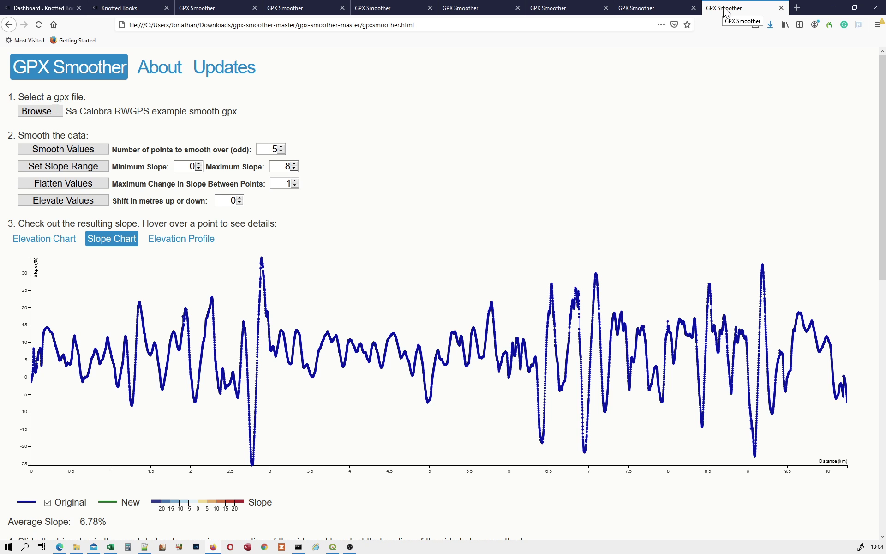
pyautogui.moveTo(307, 276)
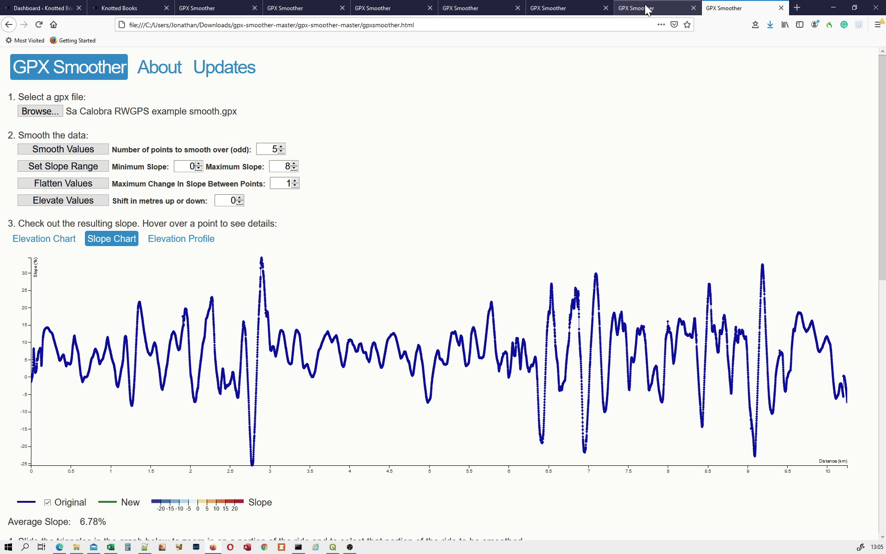
pyautogui.moveTo(589, 73)
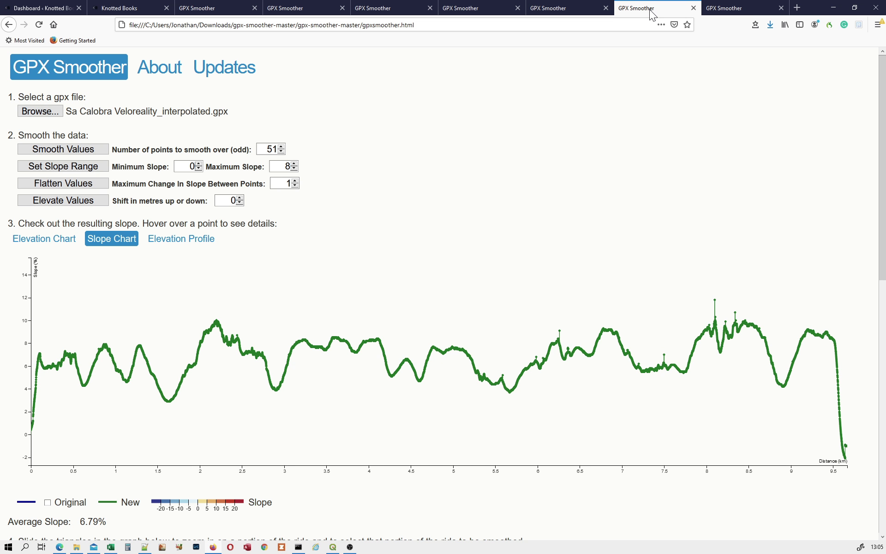
pyautogui.moveTo(712, 183)
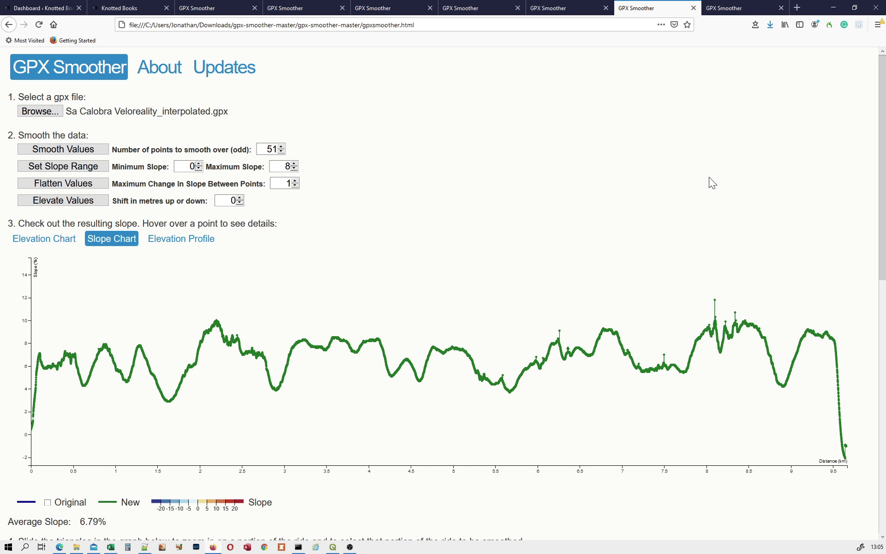
pyautogui.moveTo(650, 362)
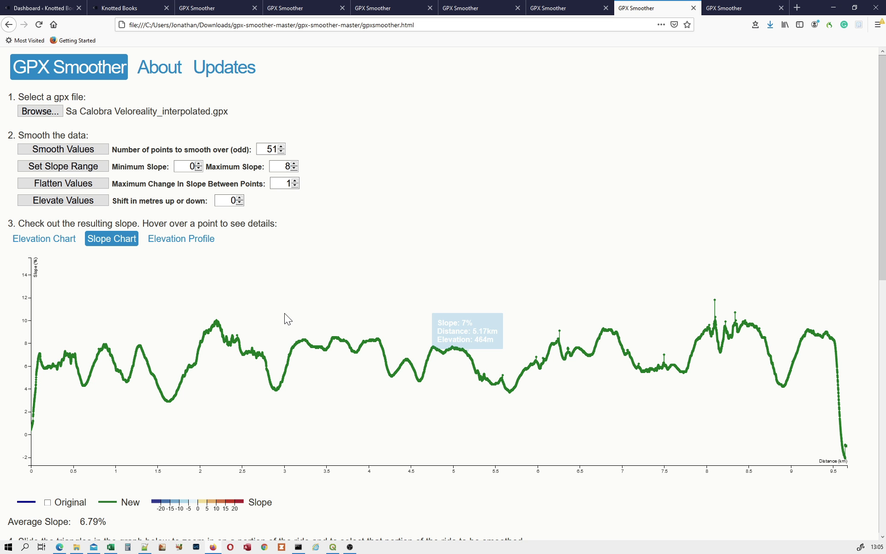
pyautogui.moveTo(252, 343)
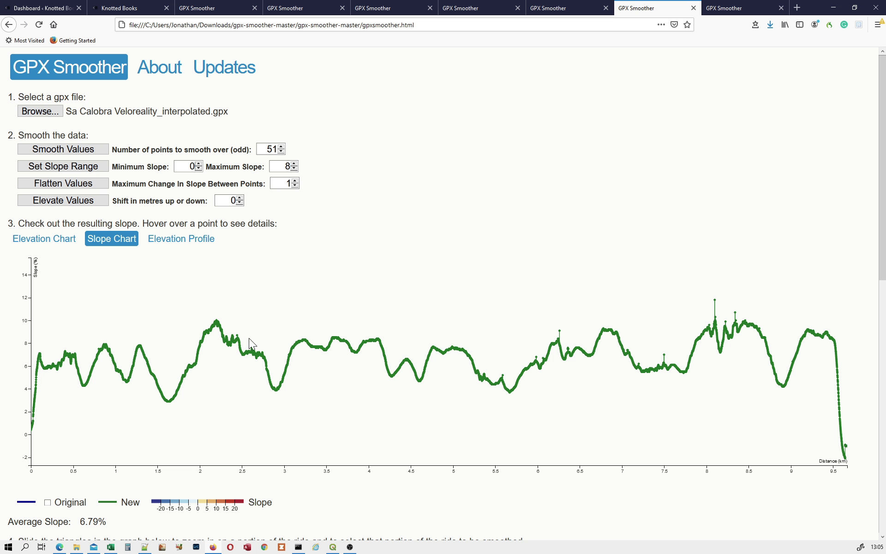
pyautogui.moveTo(619, 281)
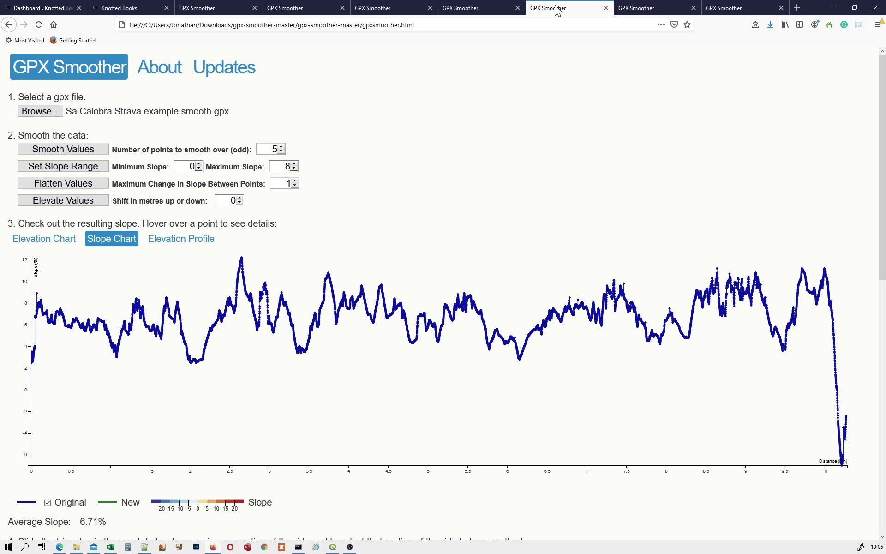
pyautogui.moveTo(612, 298)
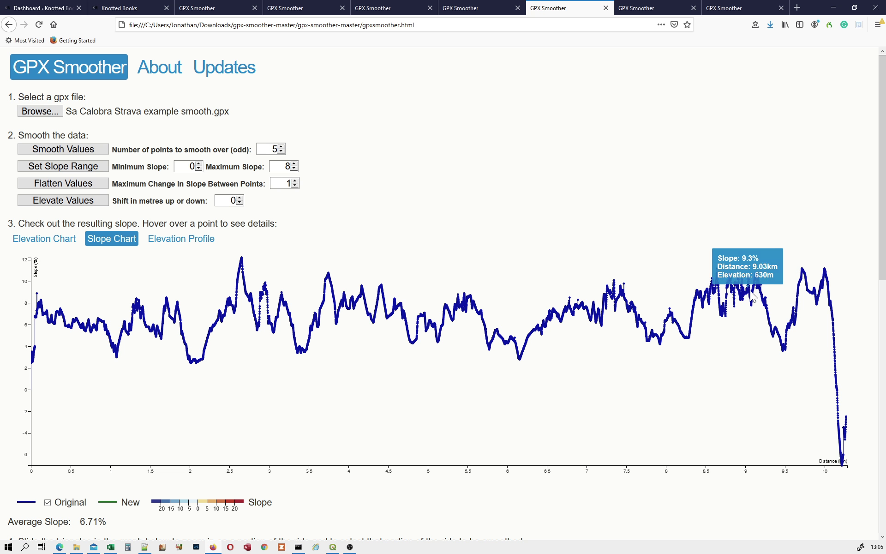
pyautogui.moveTo(793, 286)
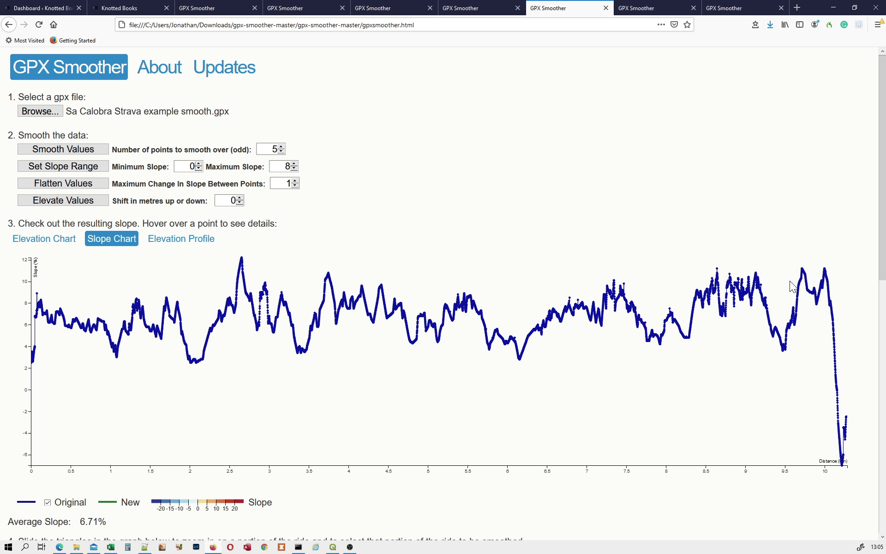
pyautogui.moveTo(330, 280)
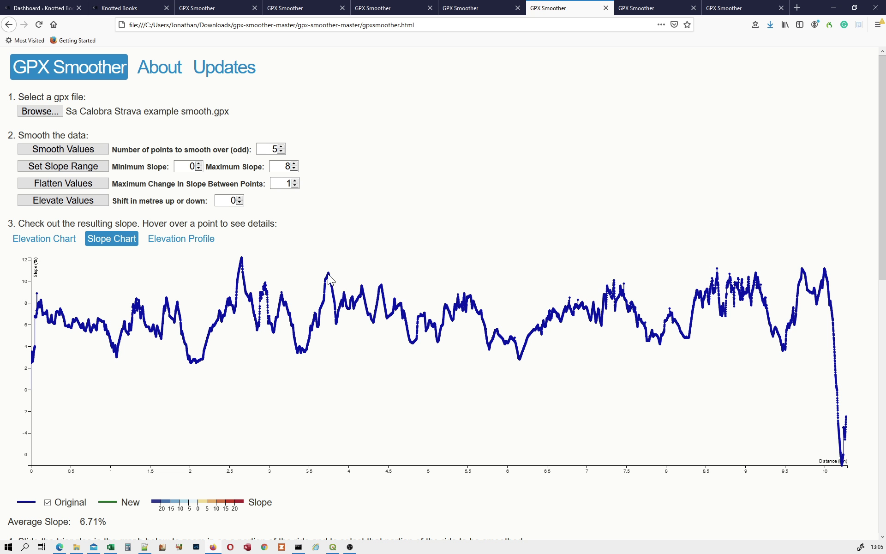
pyautogui.moveTo(725, 255)
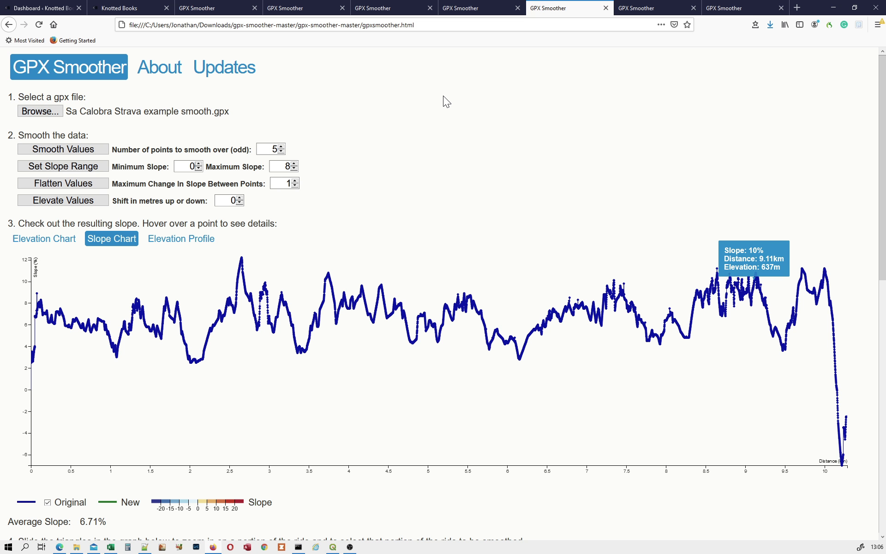
pyautogui.moveTo(389, 8)
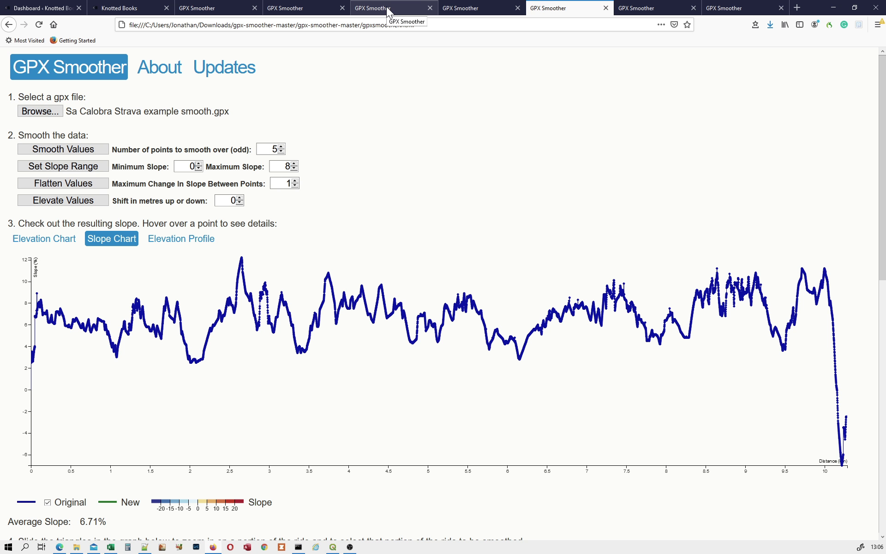
pyautogui.moveTo(588, 299)
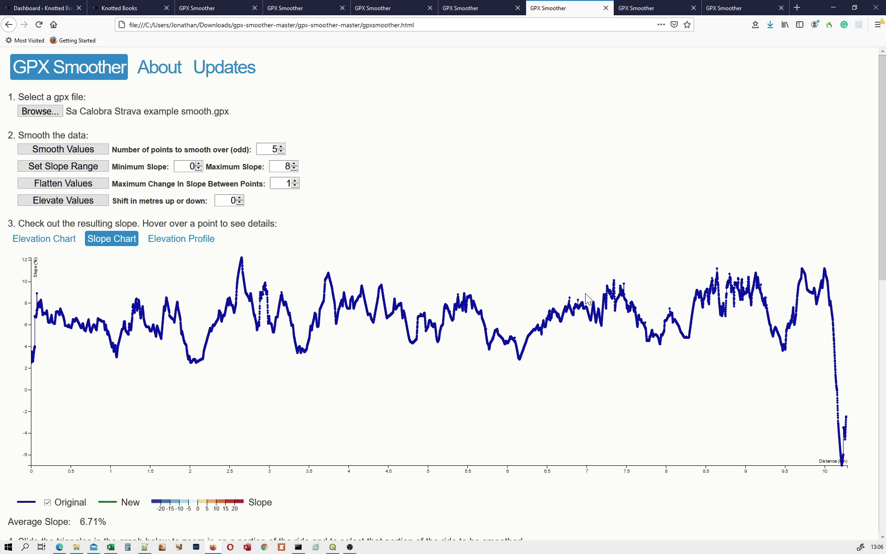
pyautogui.moveTo(759, 275)
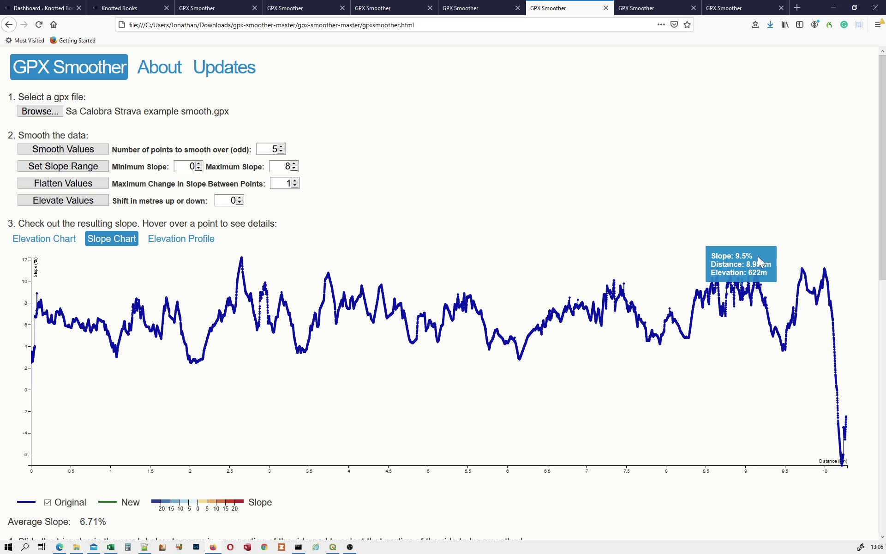
pyautogui.moveTo(649, 14)
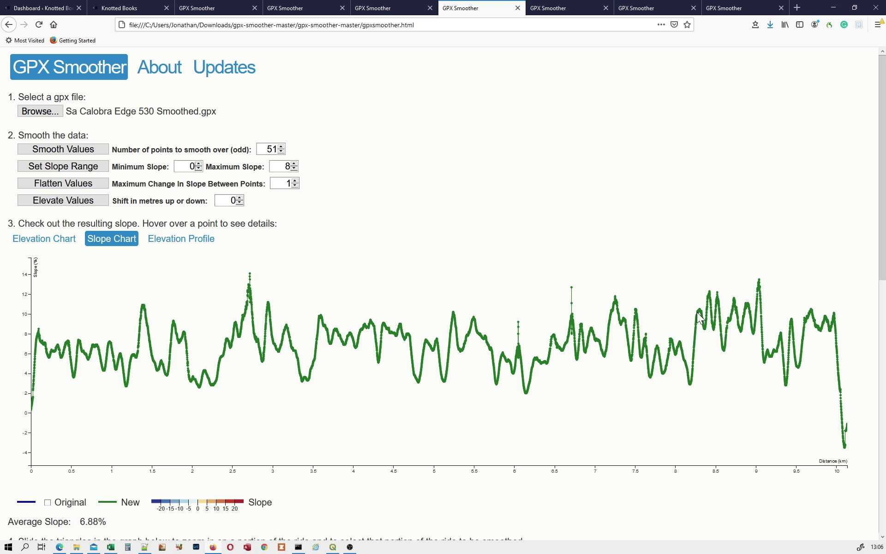
pyautogui.moveTo(705, 314)
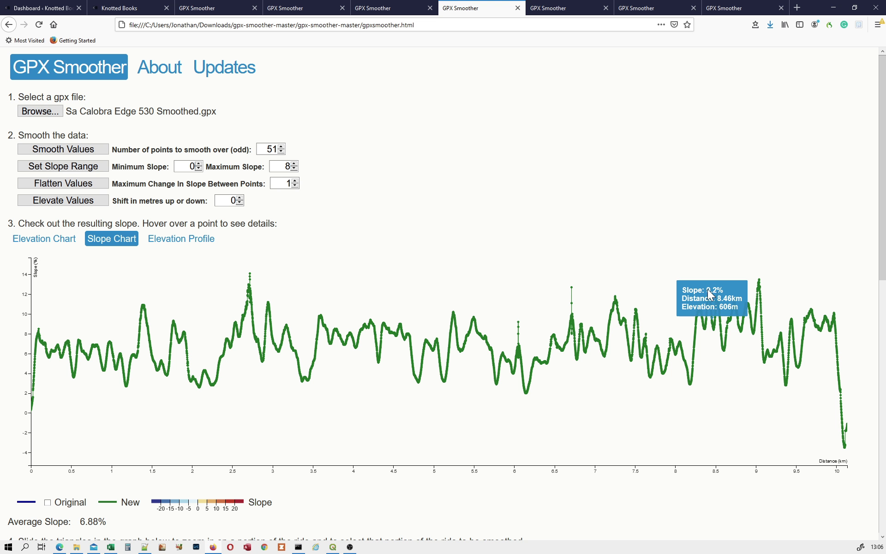
pyautogui.moveTo(773, 234)
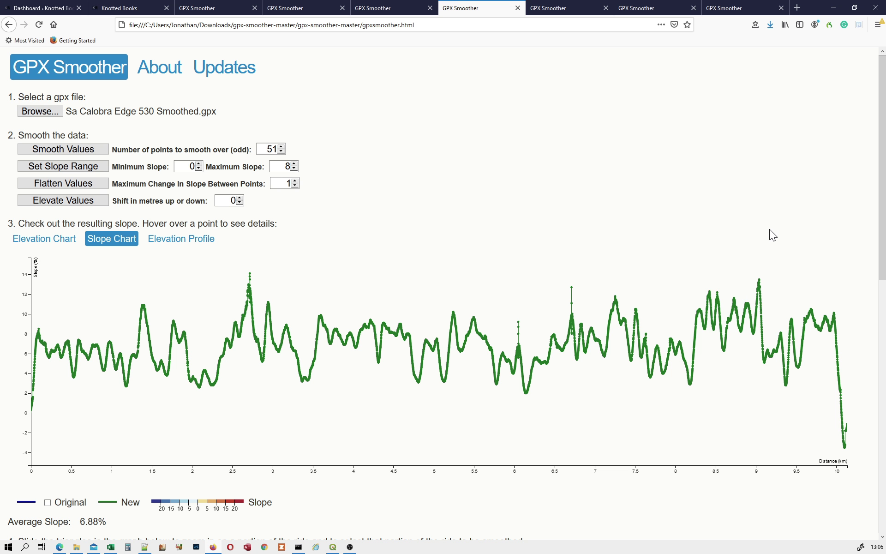
pyautogui.moveTo(615, 257)
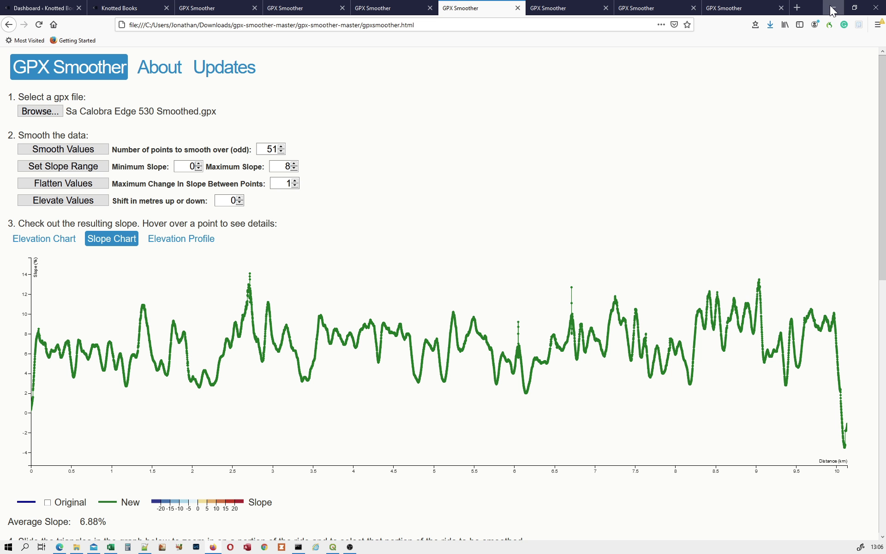
pyautogui.moveTo(832, 8)
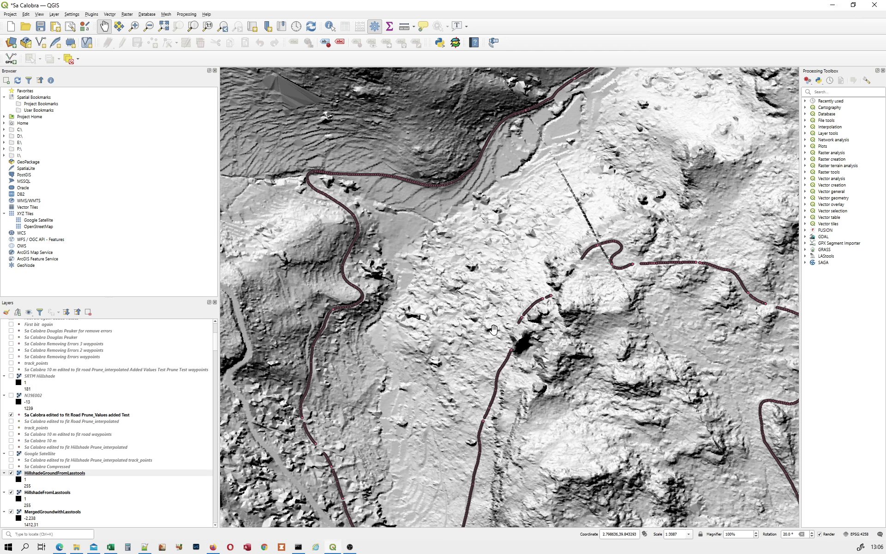
# Minimise Firefox to reveal the QGIS hillshade map.
pyautogui.click(111, 547)
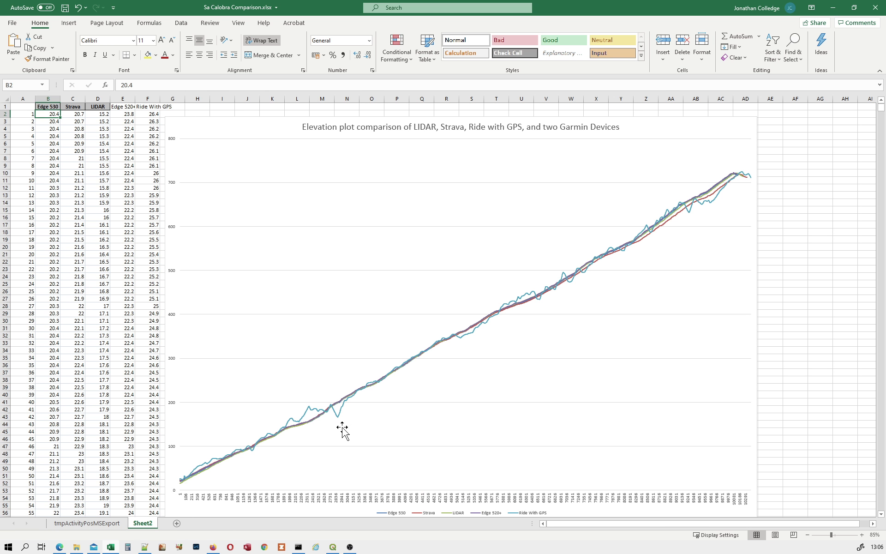
pyautogui.moveTo(322, 412)
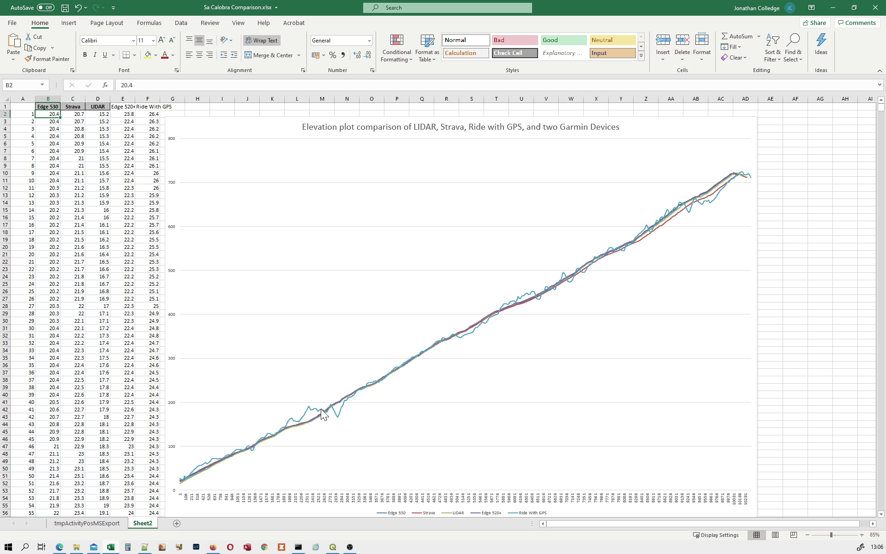
pyautogui.moveTo(299, 425)
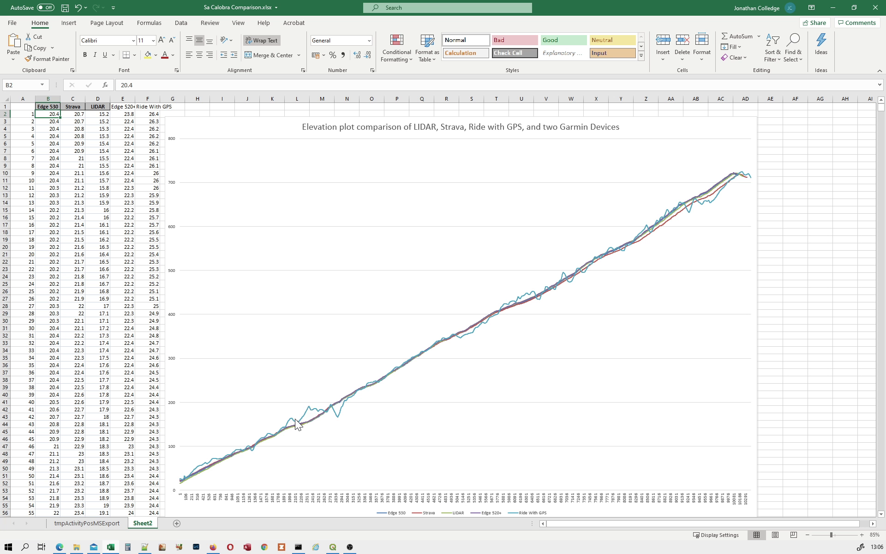
pyautogui.moveTo(496, 340)
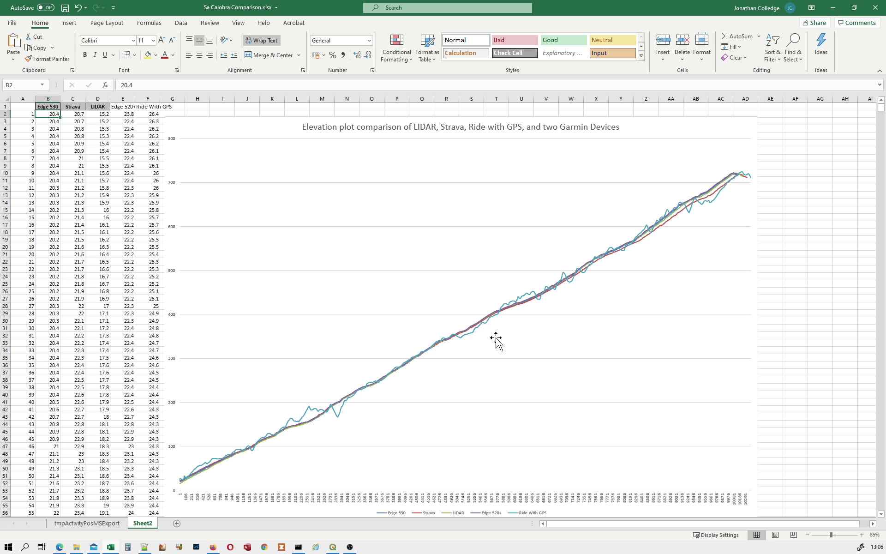
pyautogui.moveTo(727, 182)
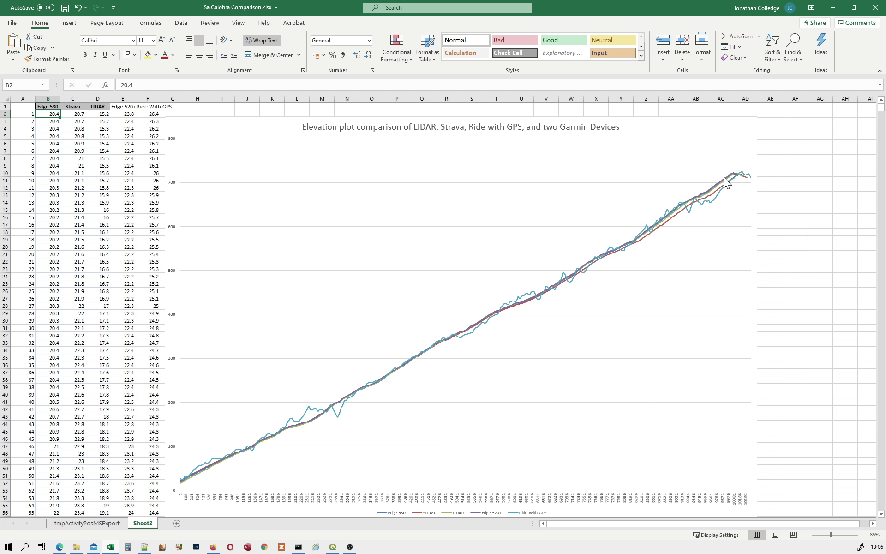
# Scroll down to the zoomed lower-climb elevation comparison chart.
pyautogui.scroll(-3)
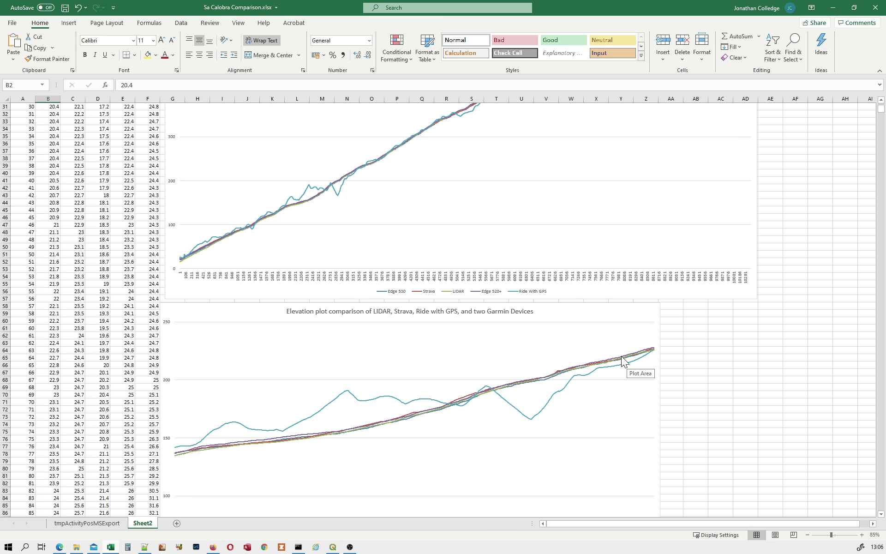
pyautogui.scroll(-3)
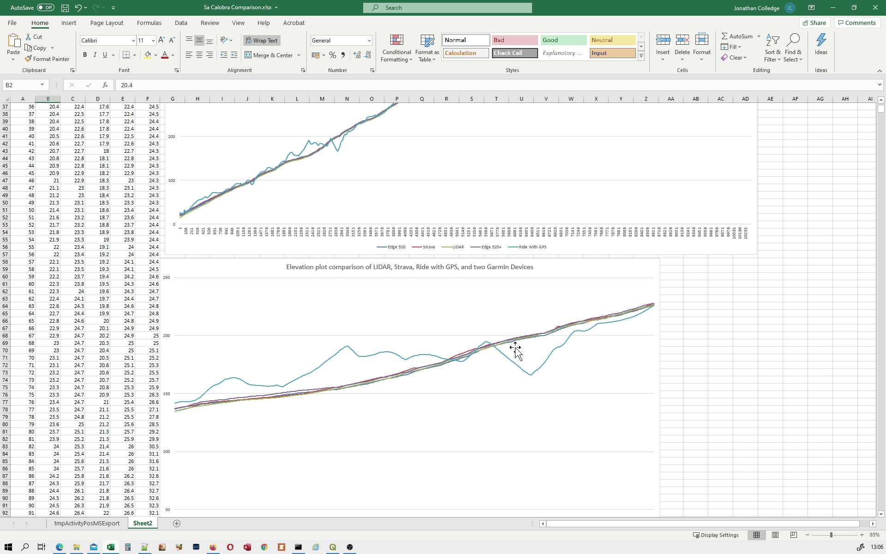
pyautogui.moveTo(639, 315)
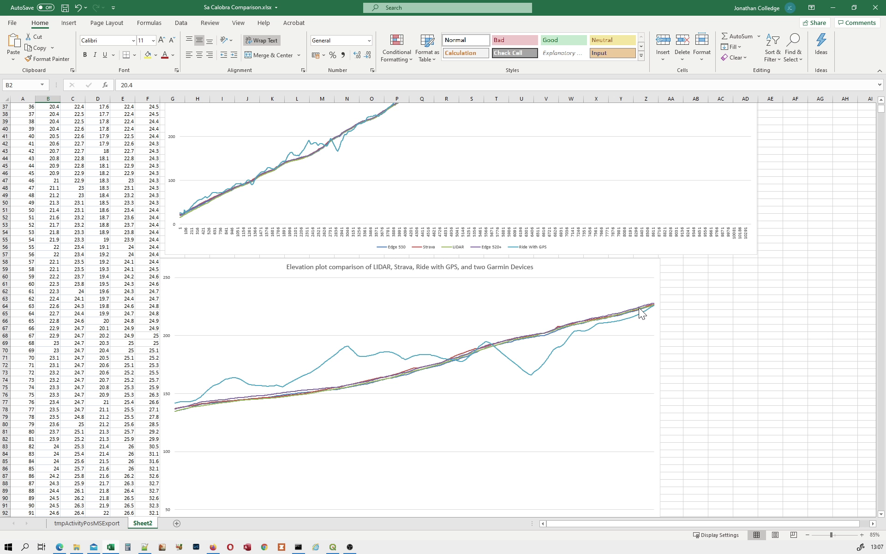
pyautogui.moveTo(640, 312)
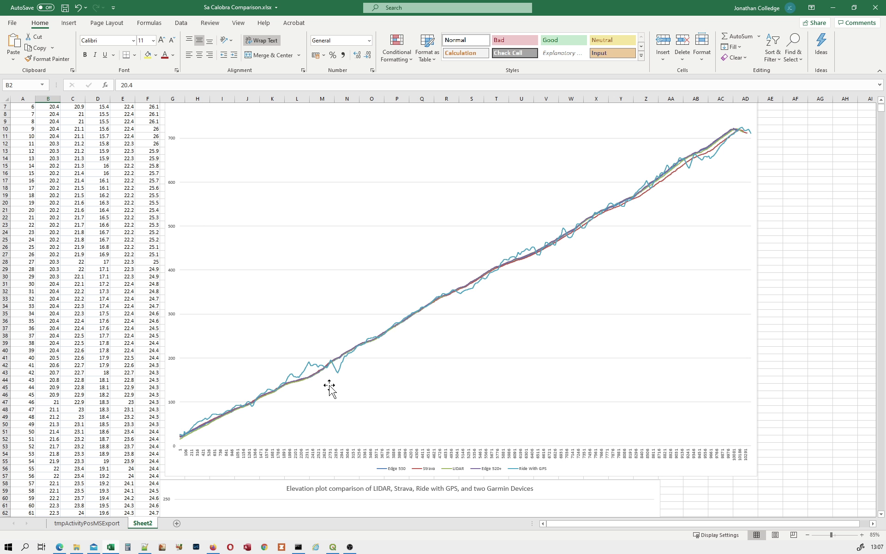
pyautogui.moveTo(753, 154)
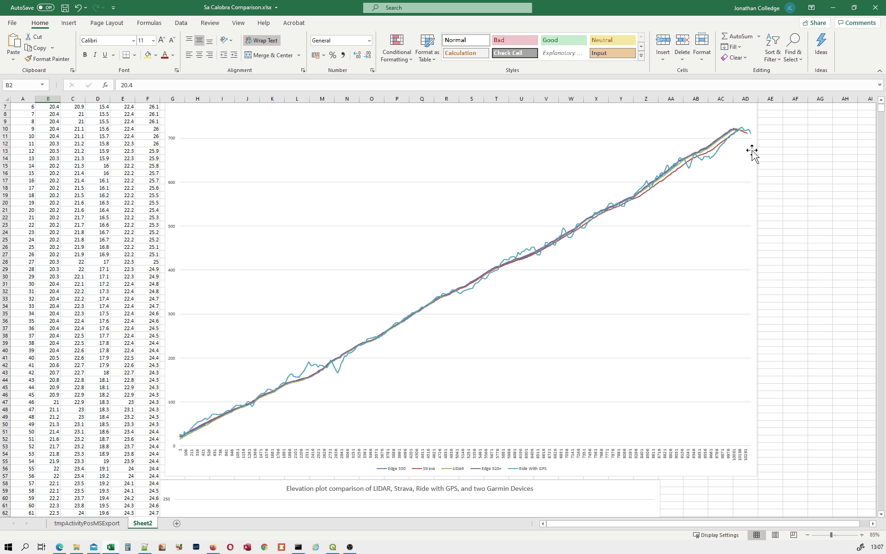
pyautogui.moveTo(747, 140)
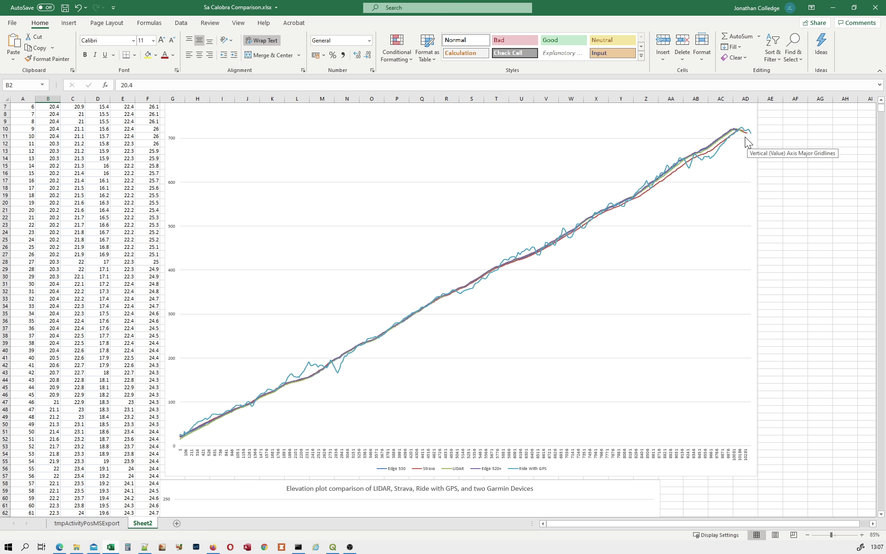
pyautogui.moveTo(735, 146)
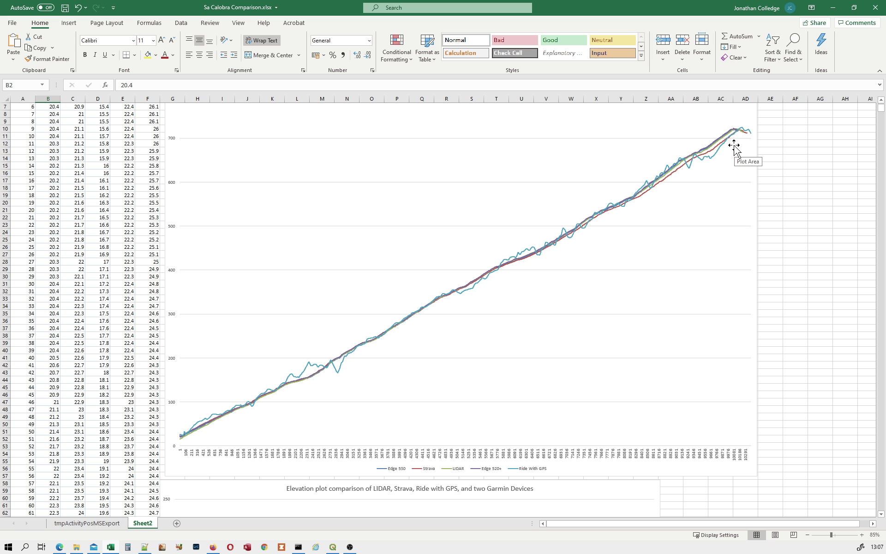
pyautogui.moveTo(692, 147)
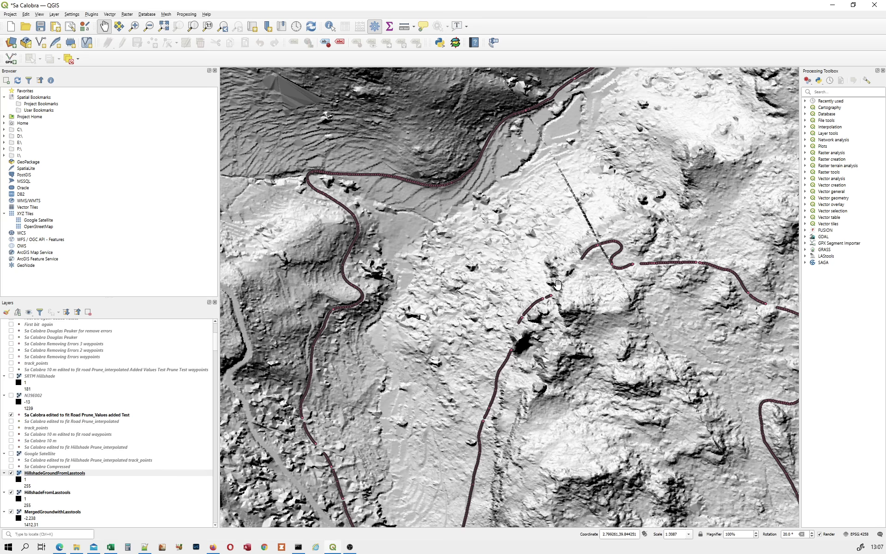
pyautogui.moveTo(564, 282)
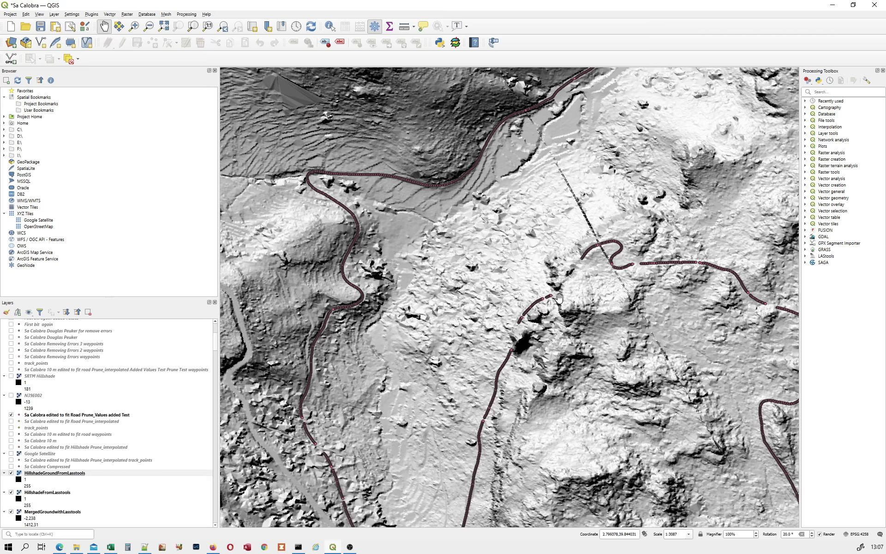
pyautogui.moveTo(556, 290)
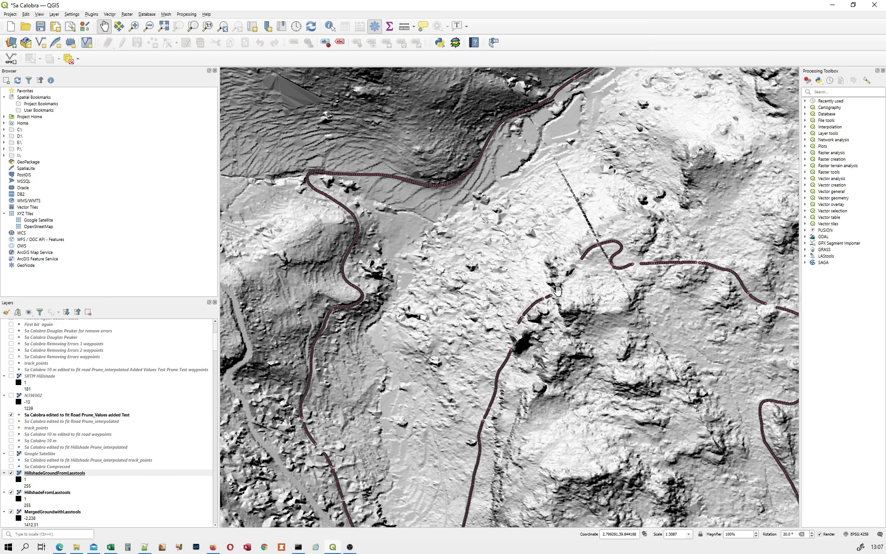
pyautogui.moveTo(577, 263)
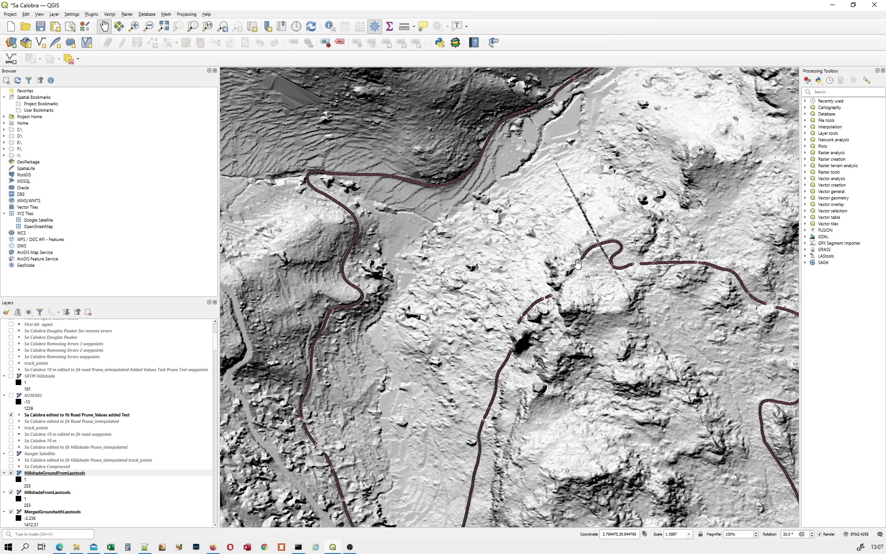
pyautogui.moveTo(559, 289)
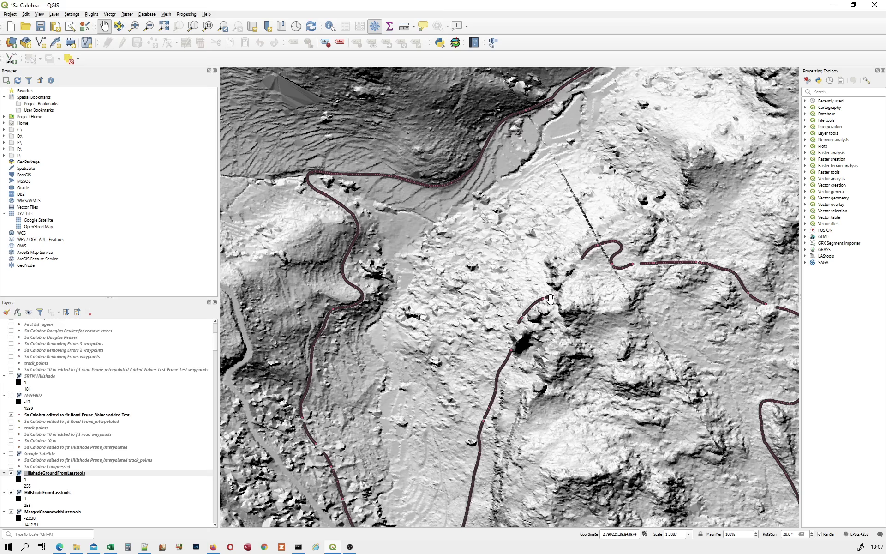
pyautogui.moveTo(305, 204)
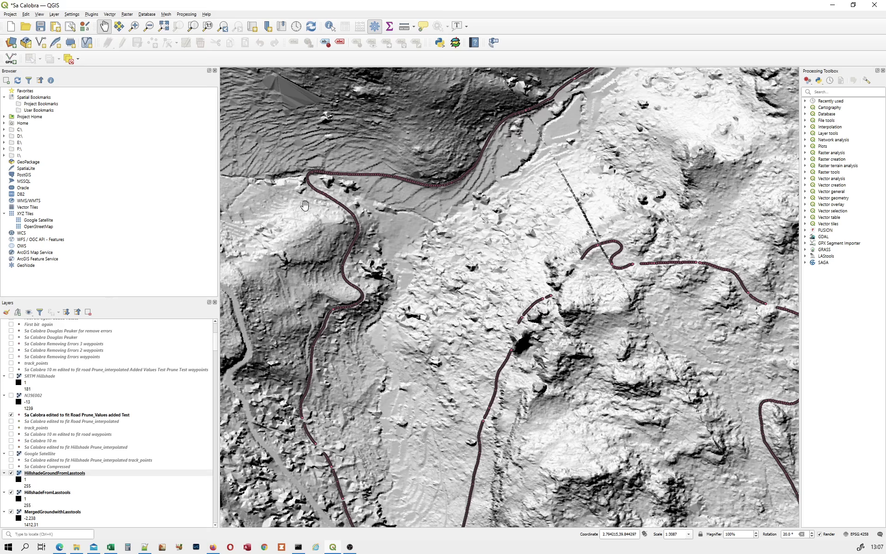
pyautogui.moveTo(51, 452)
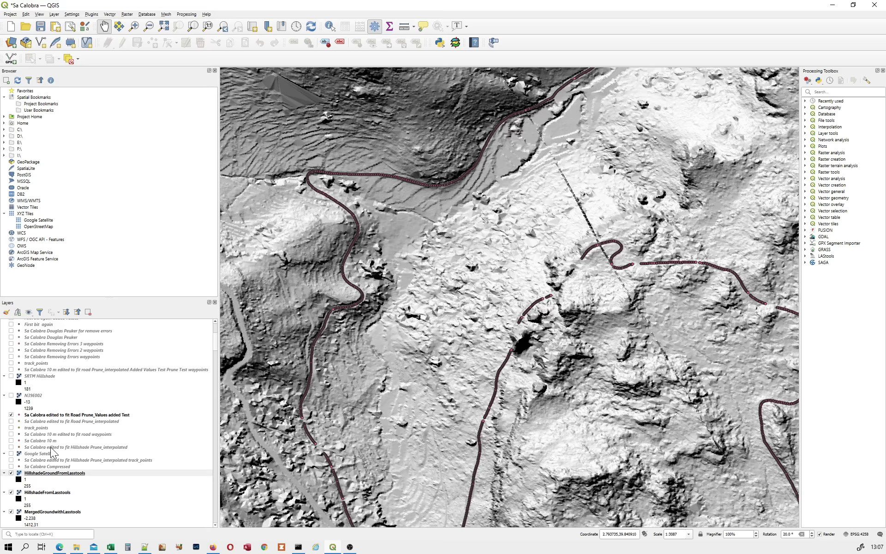
pyautogui.moveTo(509, 368)
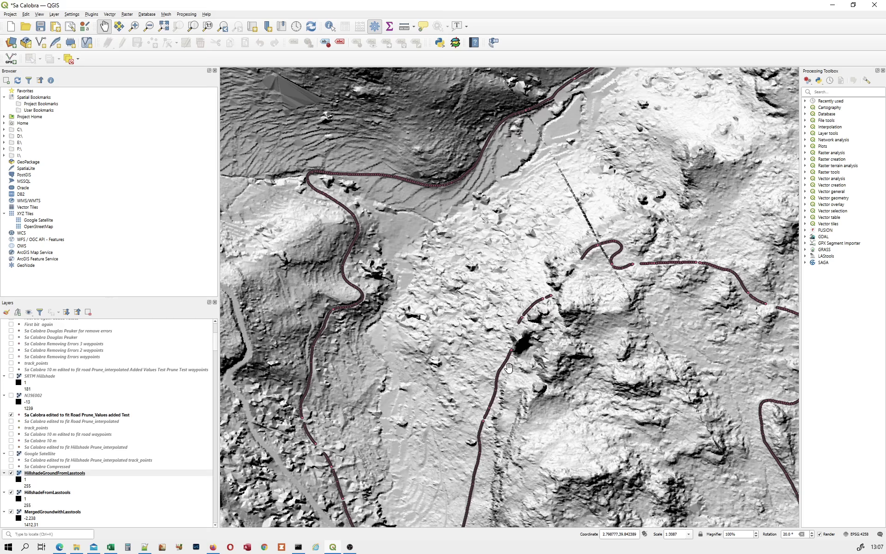
pyautogui.moveTo(511, 341)
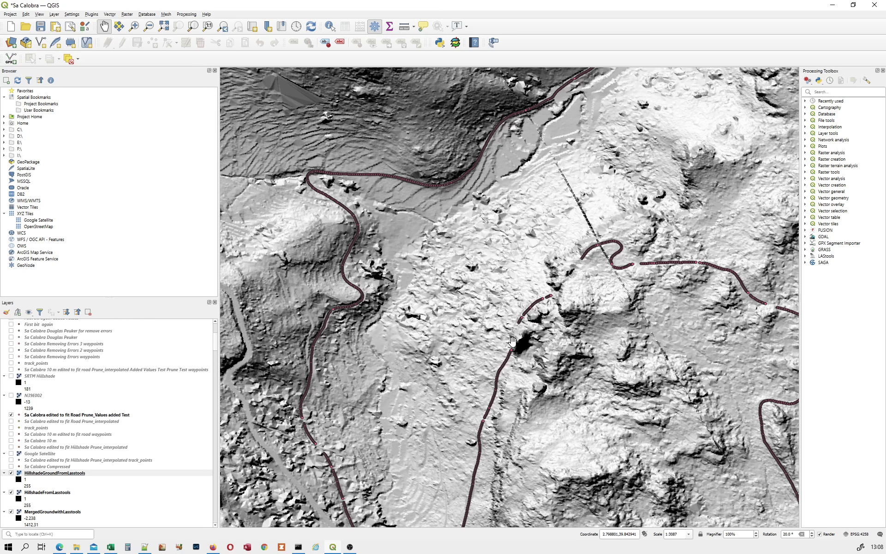
pyautogui.moveTo(640, 272)
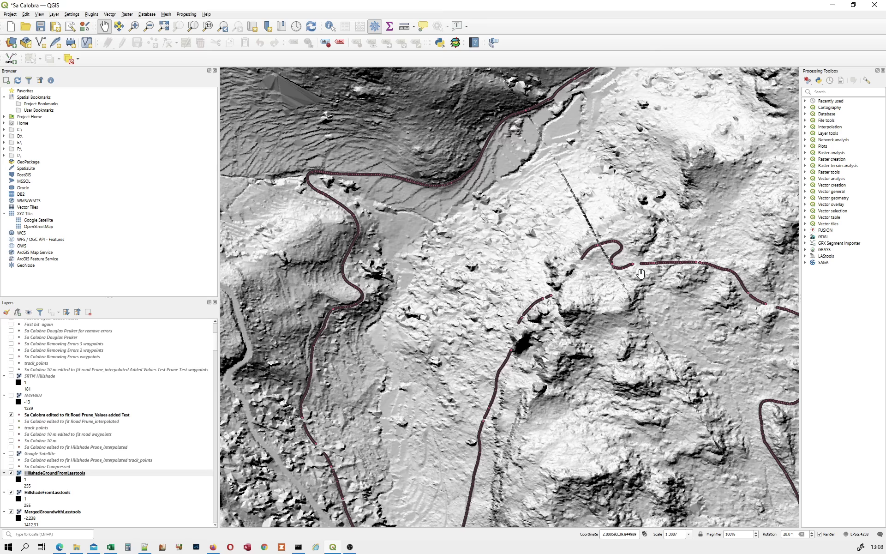
pyautogui.moveTo(699, 284)
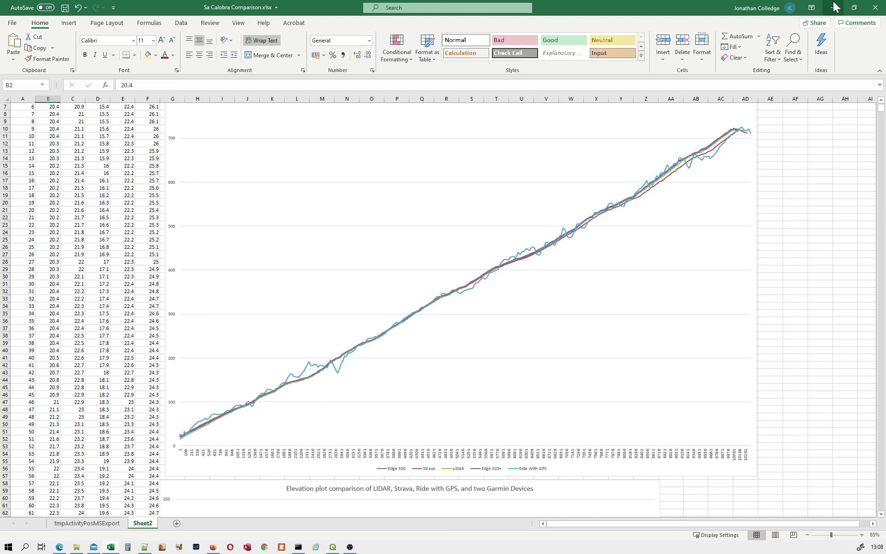
pyautogui.moveTo(614, 208)
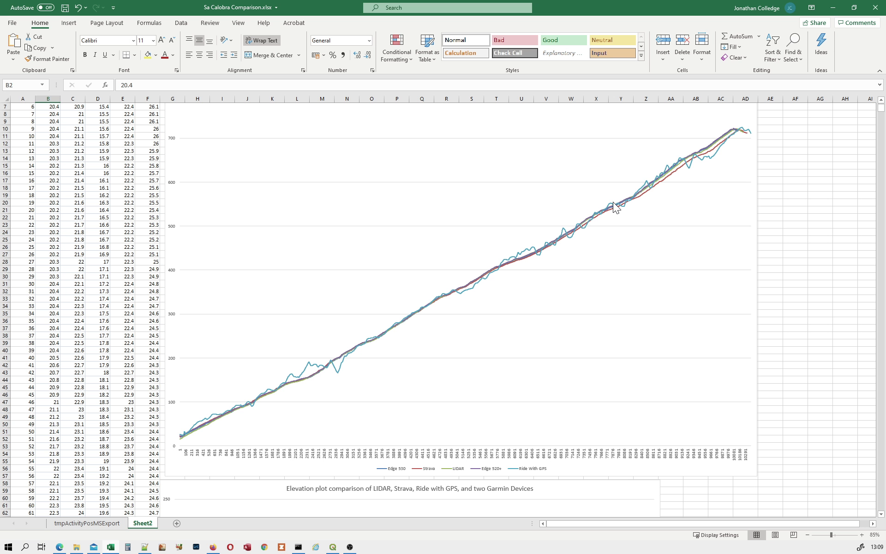
pyautogui.moveTo(632, 217)
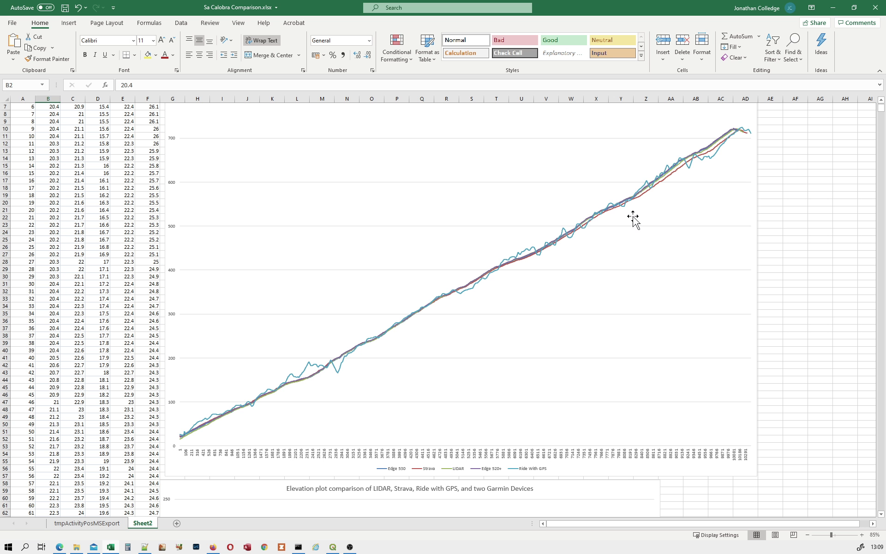
pyautogui.moveTo(635, 220)
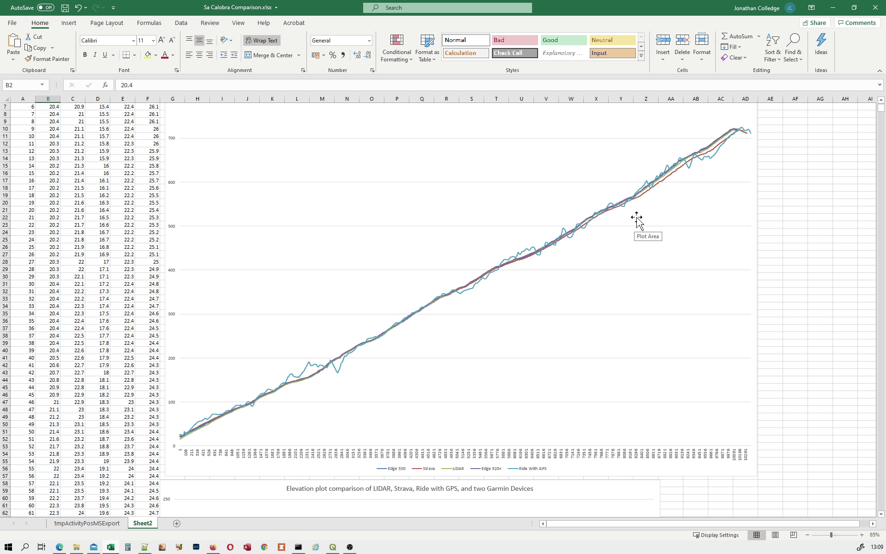
pyautogui.moveTo(648, 212)
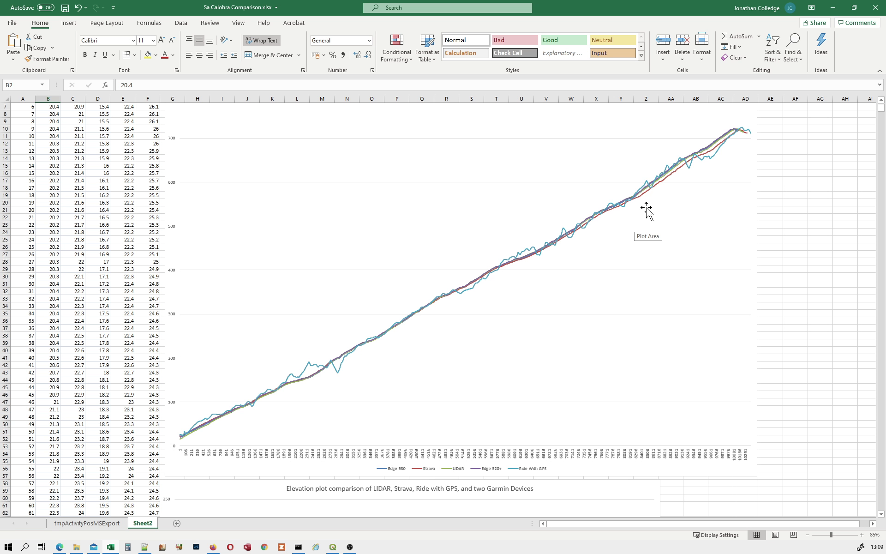
pyautogui.moveTo(587, 325)
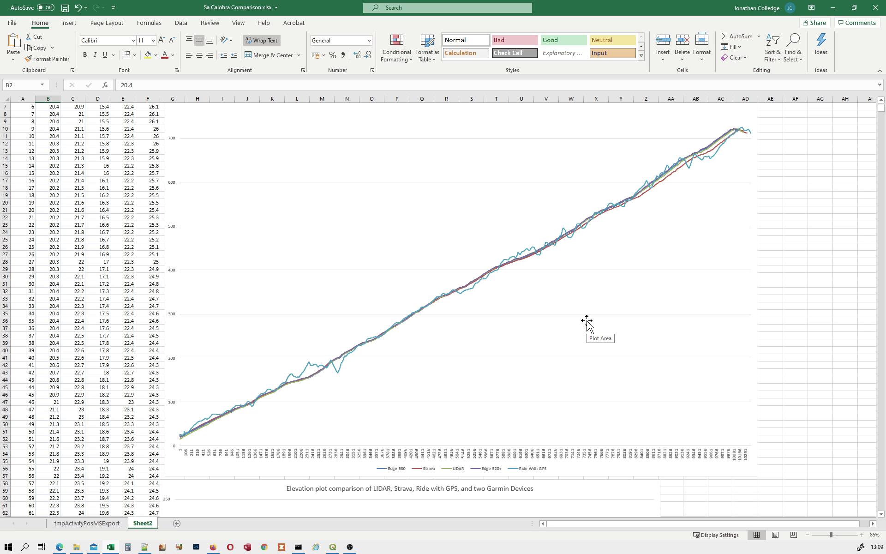
pyautogui.moveTo(590, 327)
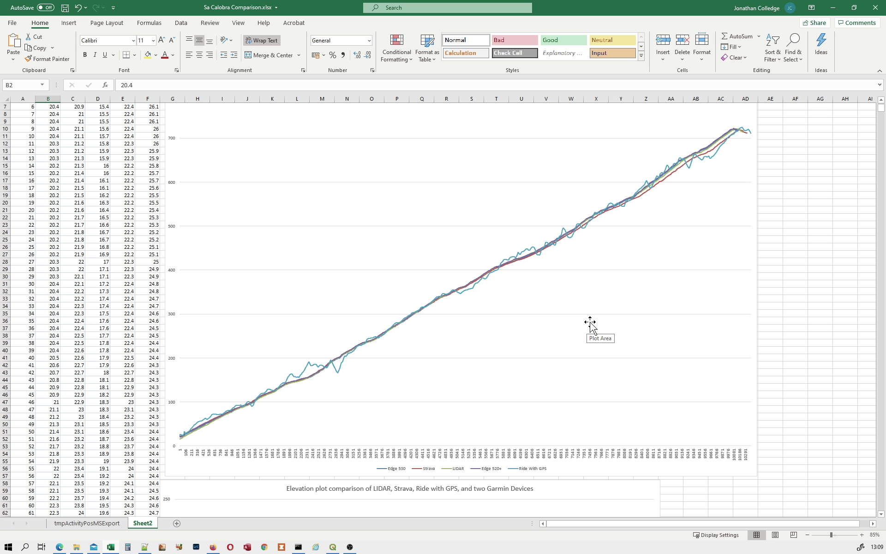
pyautogui.moveTo(626, 322)
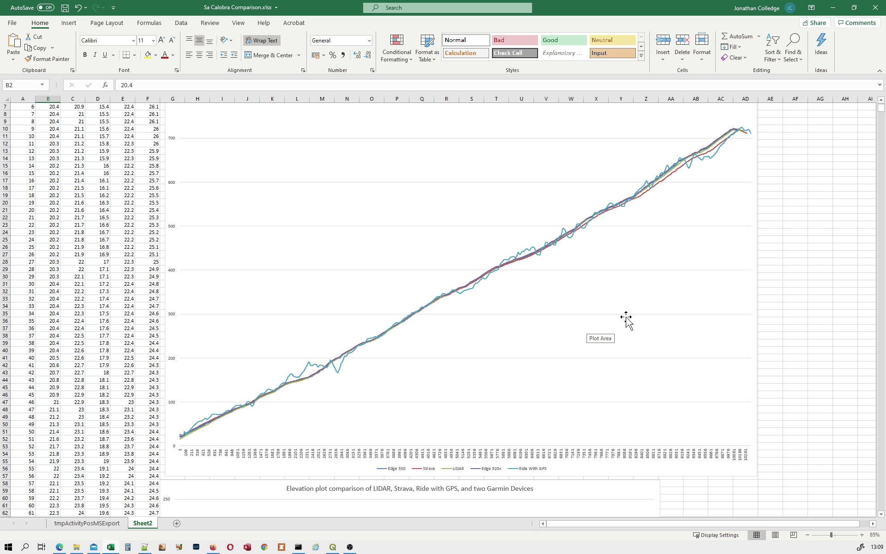